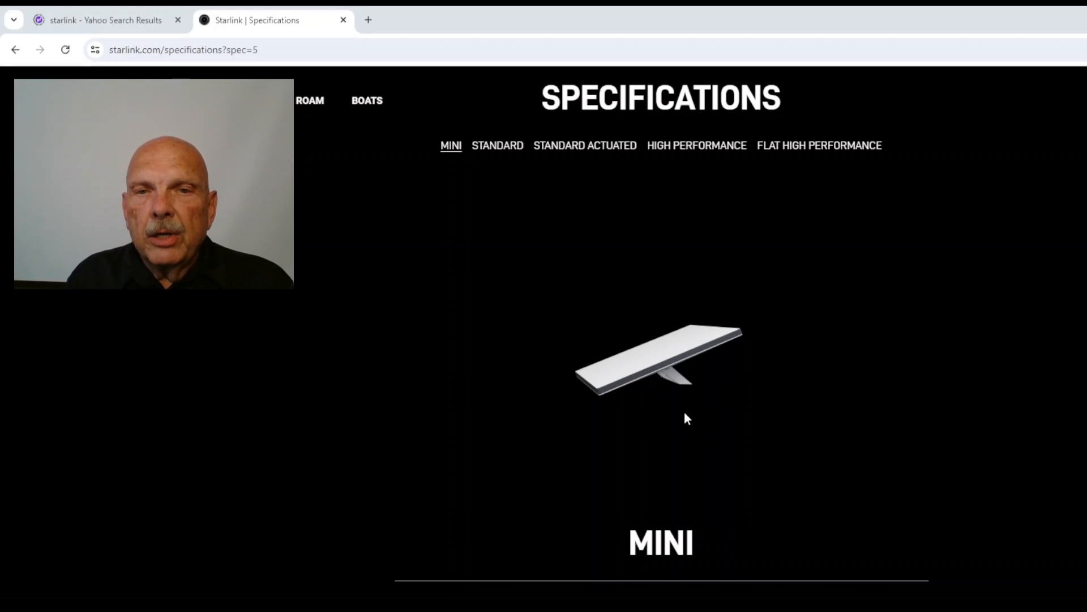
{"action": "mouse_move", "coordinate": [708, 480]}
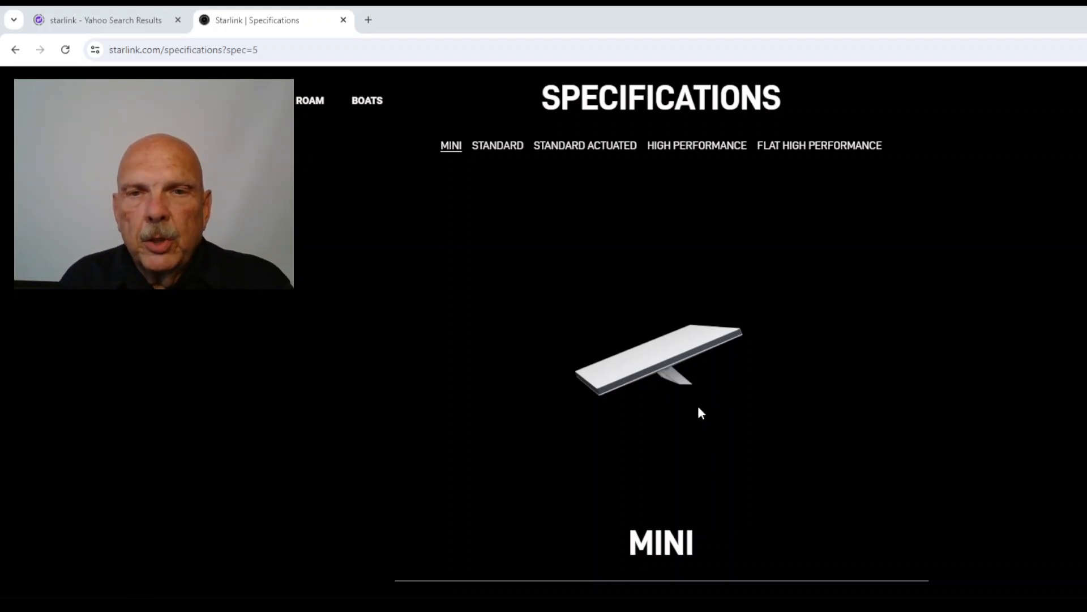
{"action": "mouse_move", "coordinate": [797, 487]}
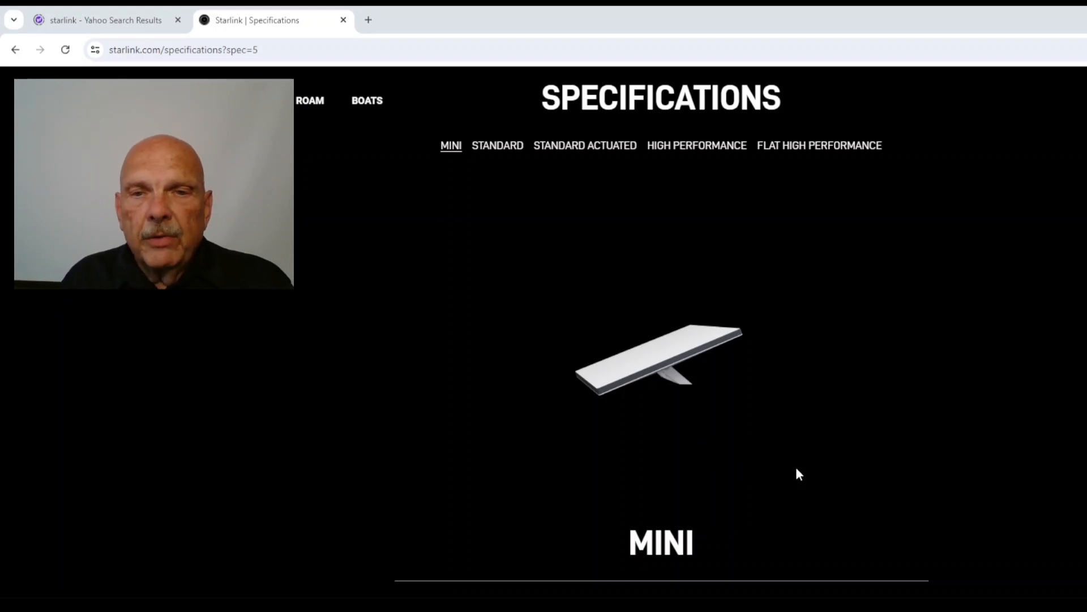
{"action": "mouse_move", "coordinate": [863, 394]}
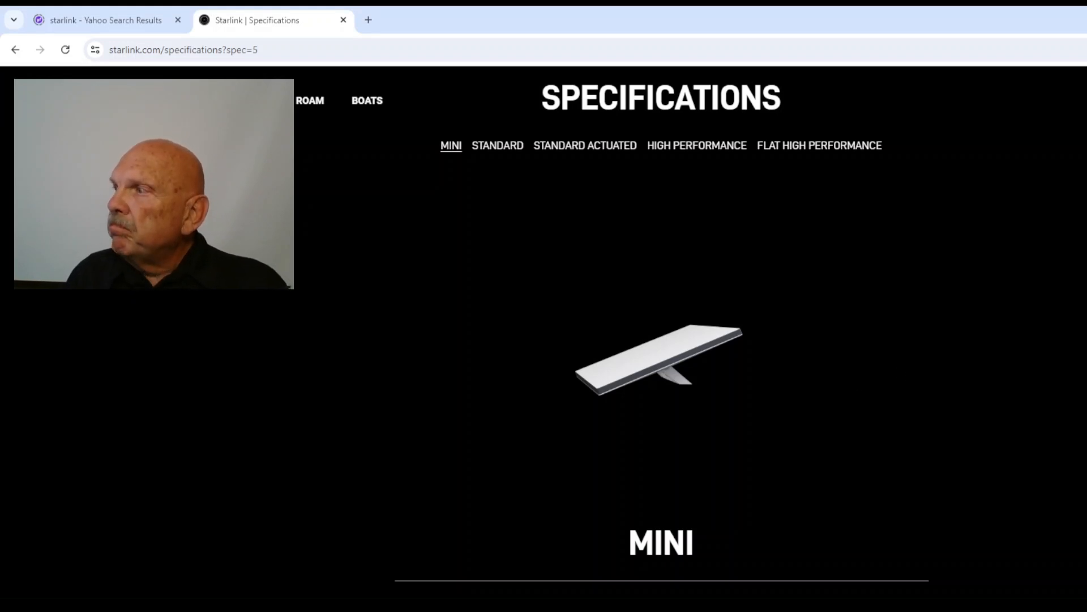
{"action": "scroll", "scroll_direction": "down", "scroll_amount": 3}
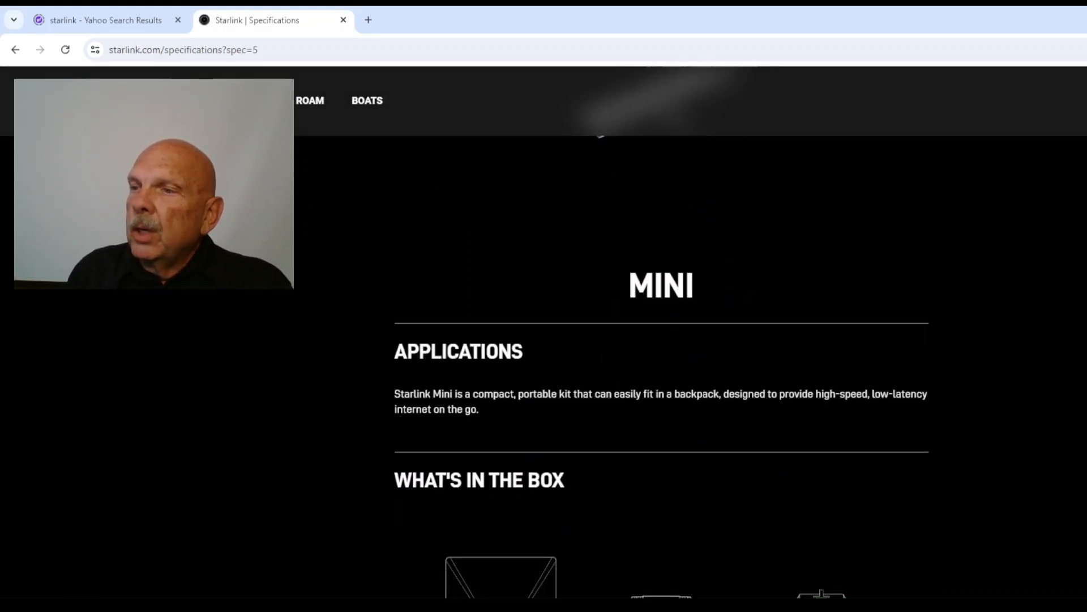
{"action": "scroll", "scroll_direction": "down", "scroll_amount": 3}
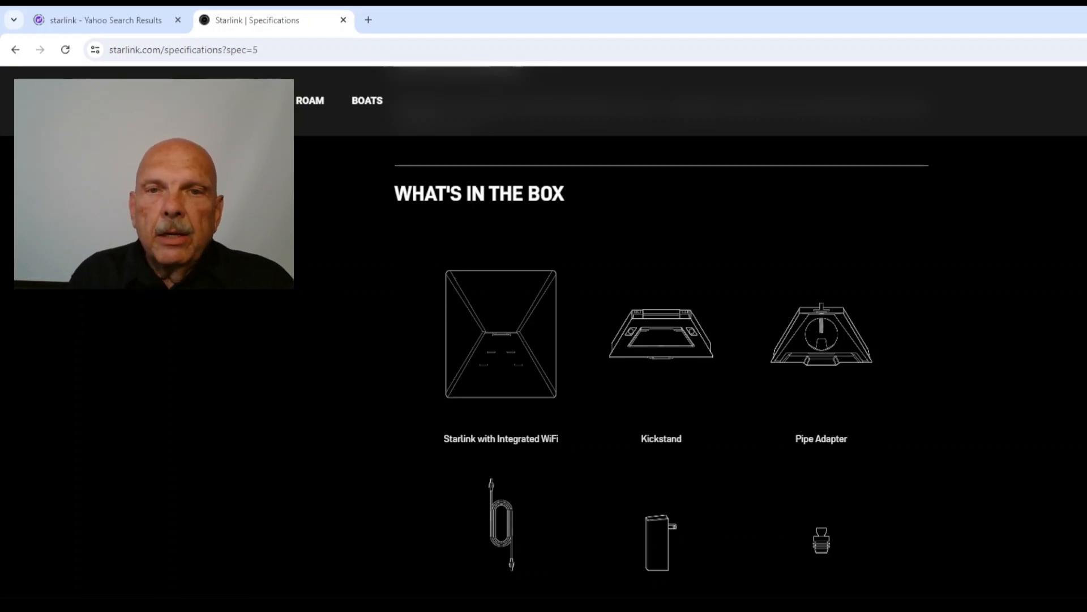
{"action": "mouse_move", "coordinate": [652, 356]}
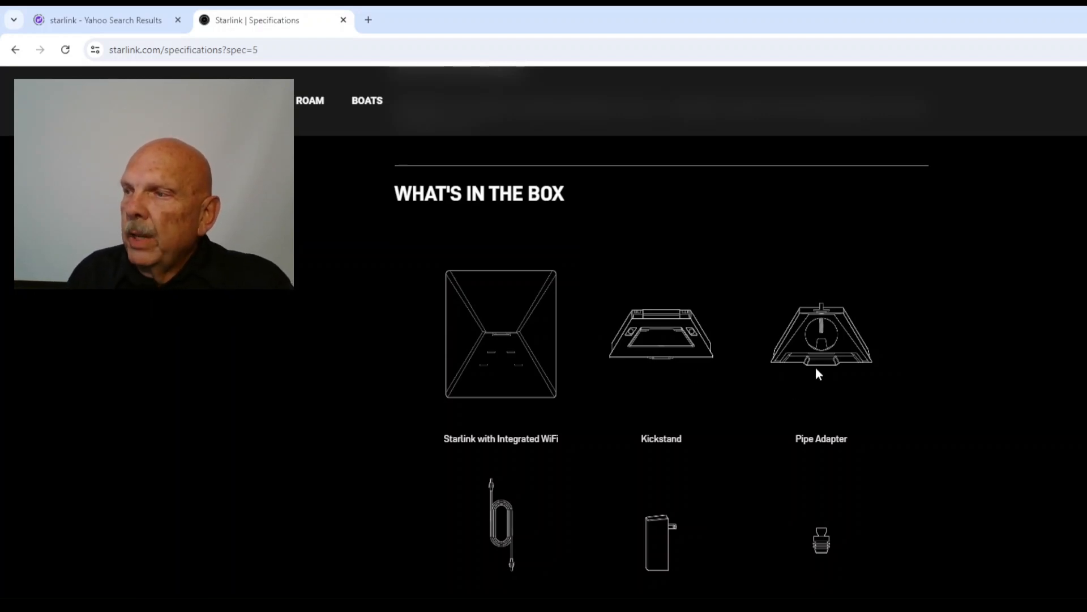
{"action": "mouse_move", "coordinate": [804, 408]}
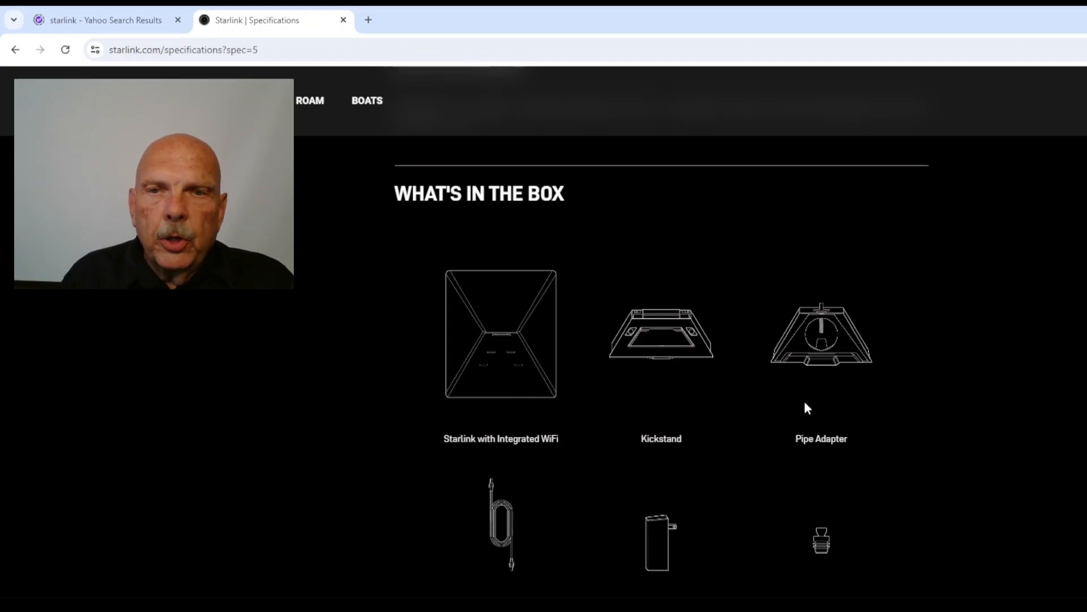
{"action": "mouse_move", "coordinate": [850, 379]}
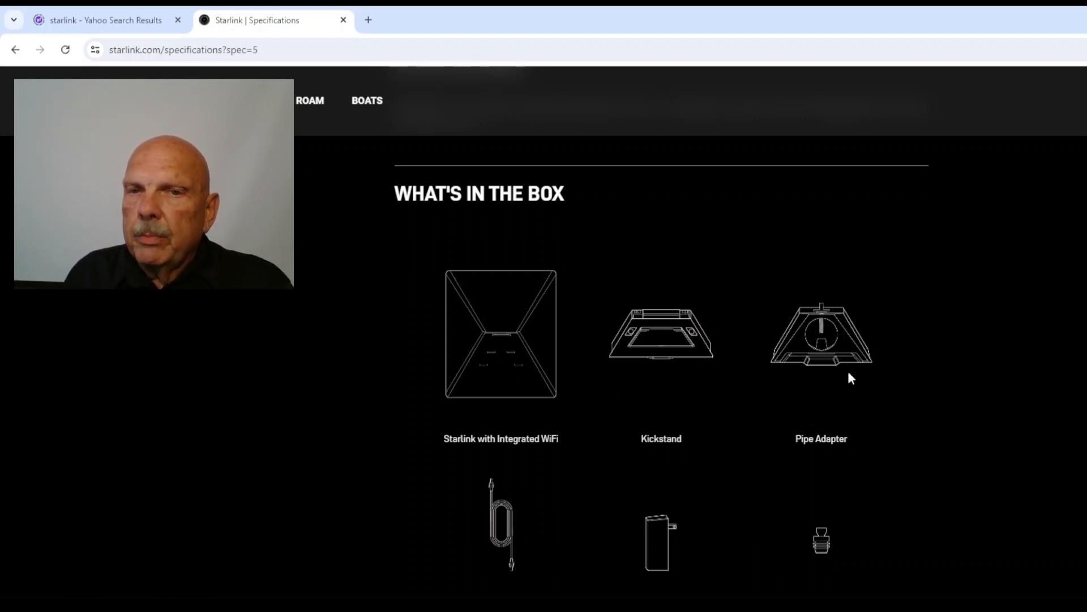
{"action": "mouse_move", "coordinate": [831, 371]}
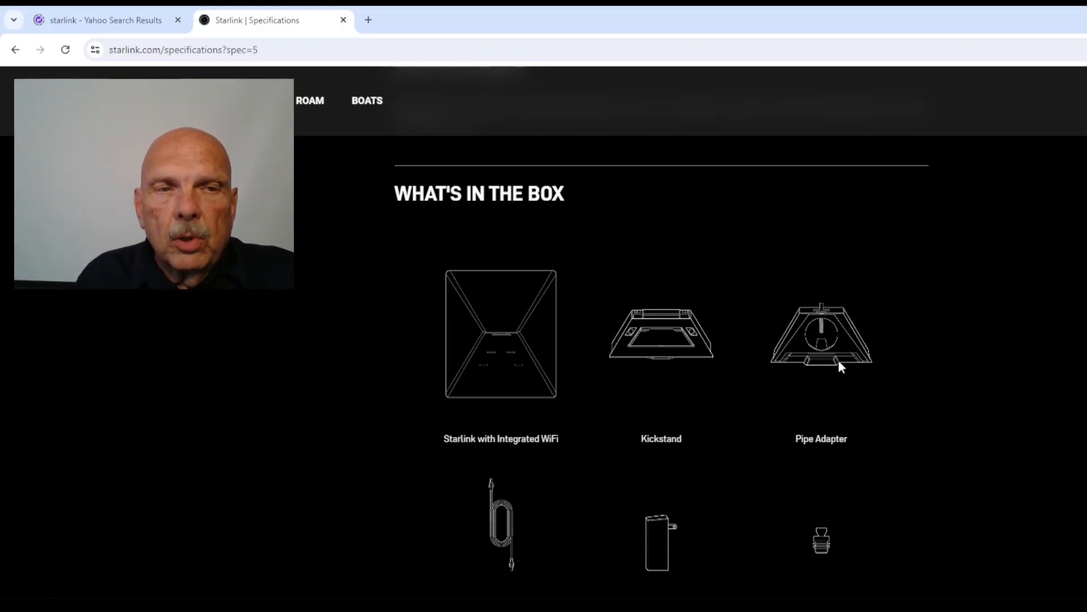
{"action": "mouse_move", "coordinate": [833, 294]}
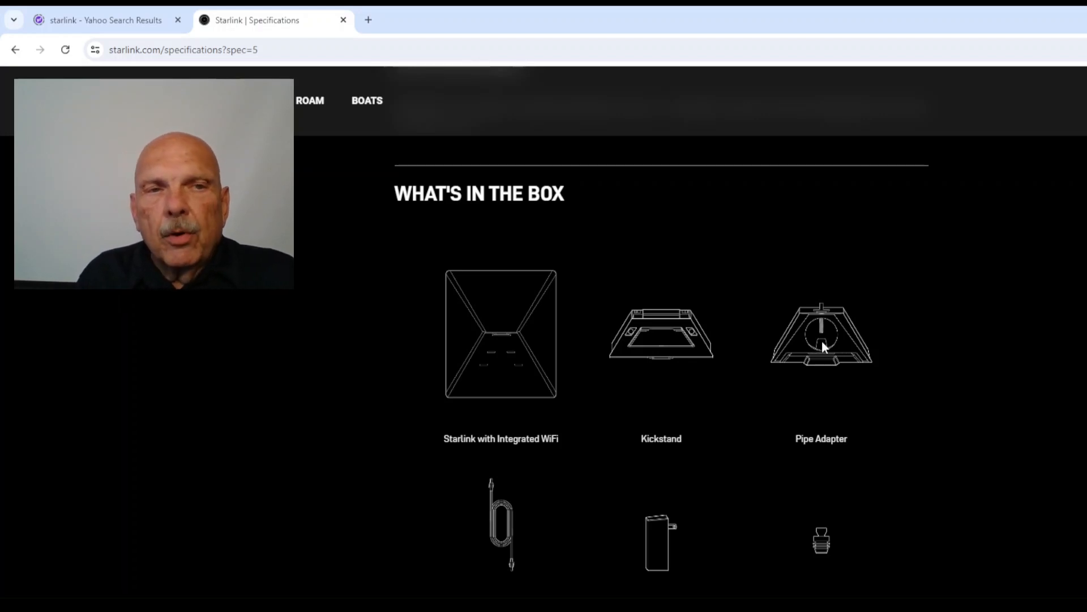
{"action": "mouse_move", "coordinate": [824, 369]}
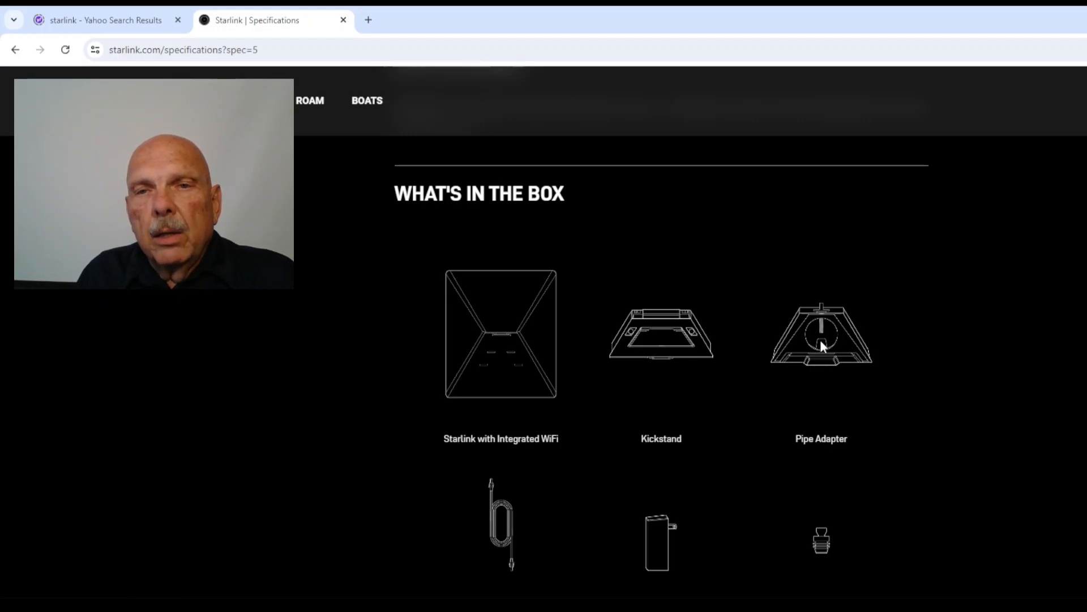
{"action": "mouse_move", "coordinate": [825, 377]}
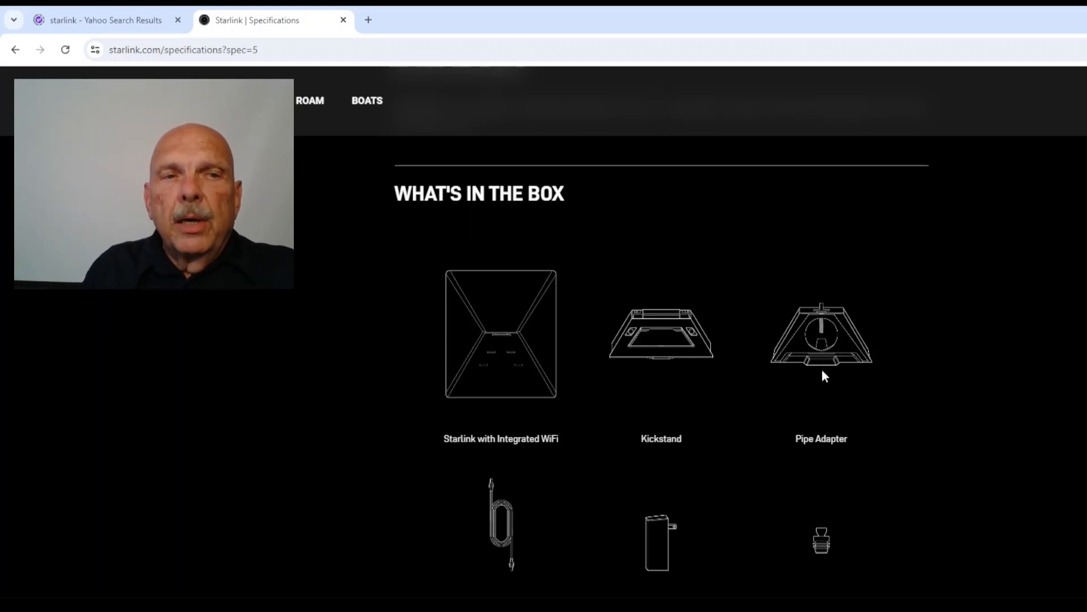
{"action": "mouse_move", "coordinate": [836, 363]}
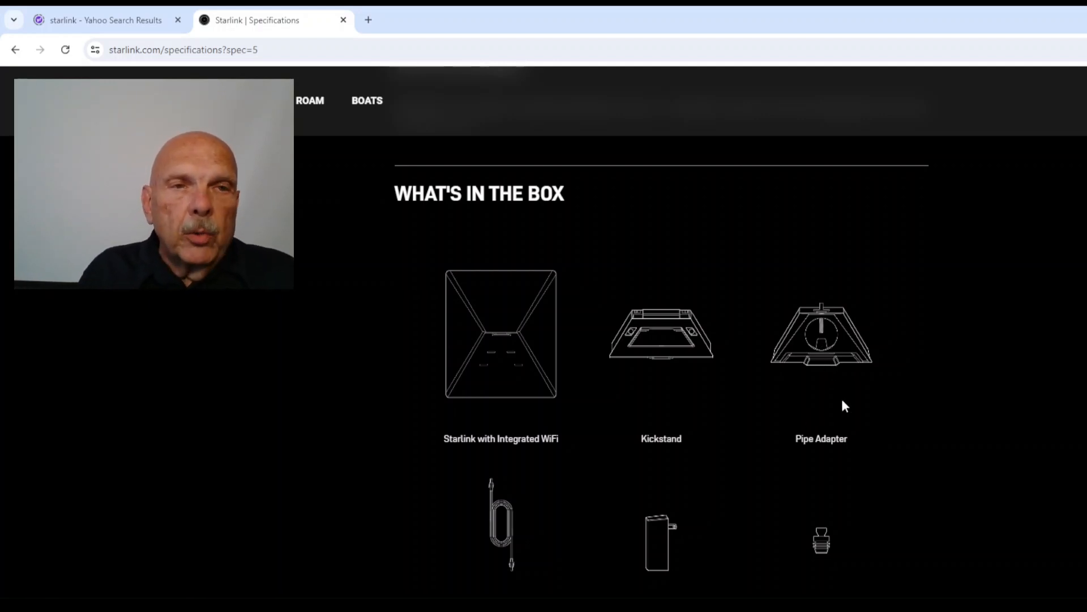
{"action": "mouse_move", "coordinate": [811, 369]}
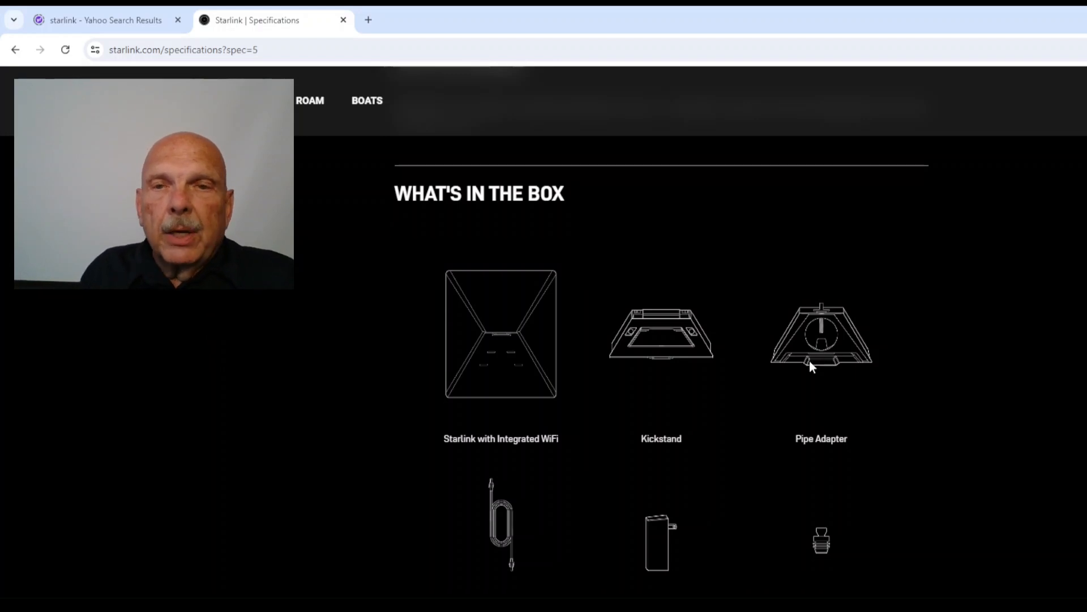
{"action": "mouse_move", "coordinate": [834, 345]}
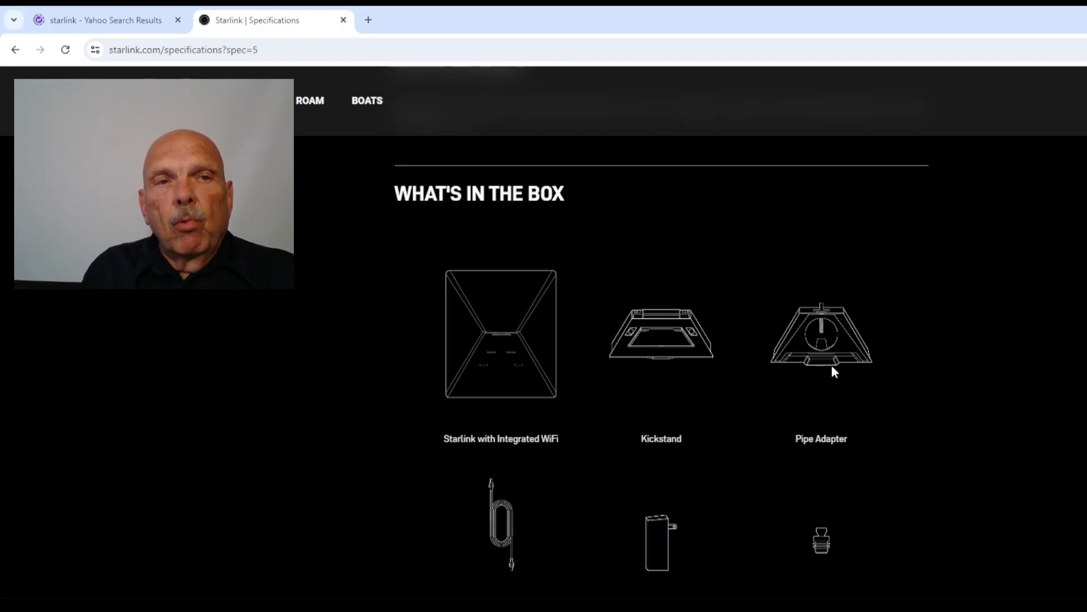
{"action": "mouse_move", "coordinate": [700, 466]}
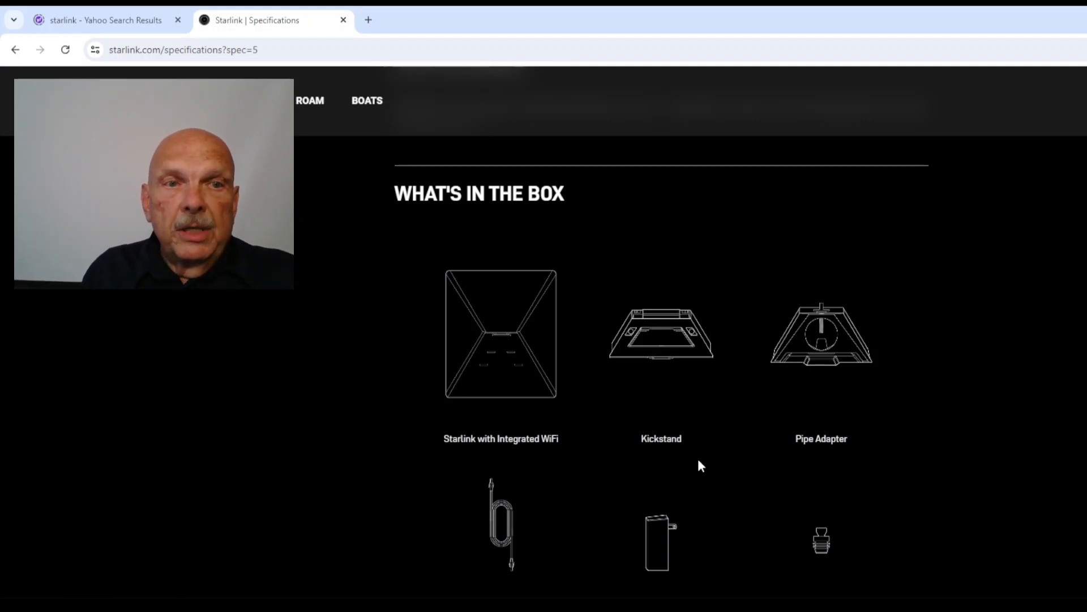
{"action": "mouse_move", "coordinate": [835, 370]}
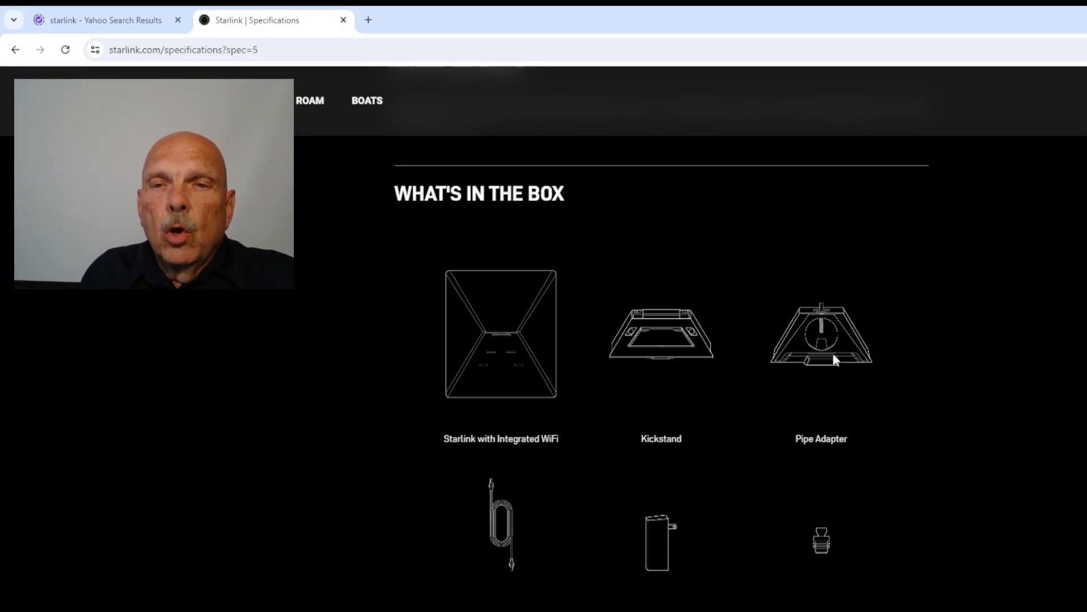
{"action": "mouse_move", "coordinate": [824, 378]}
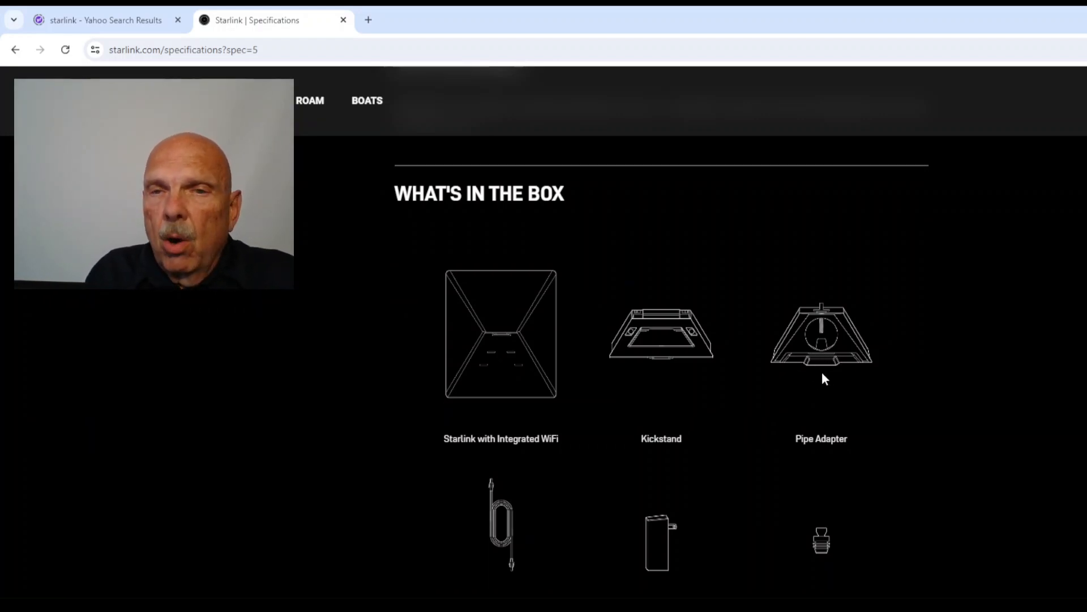
{"action": "mouse_move", "coordinate": [814, 372]}
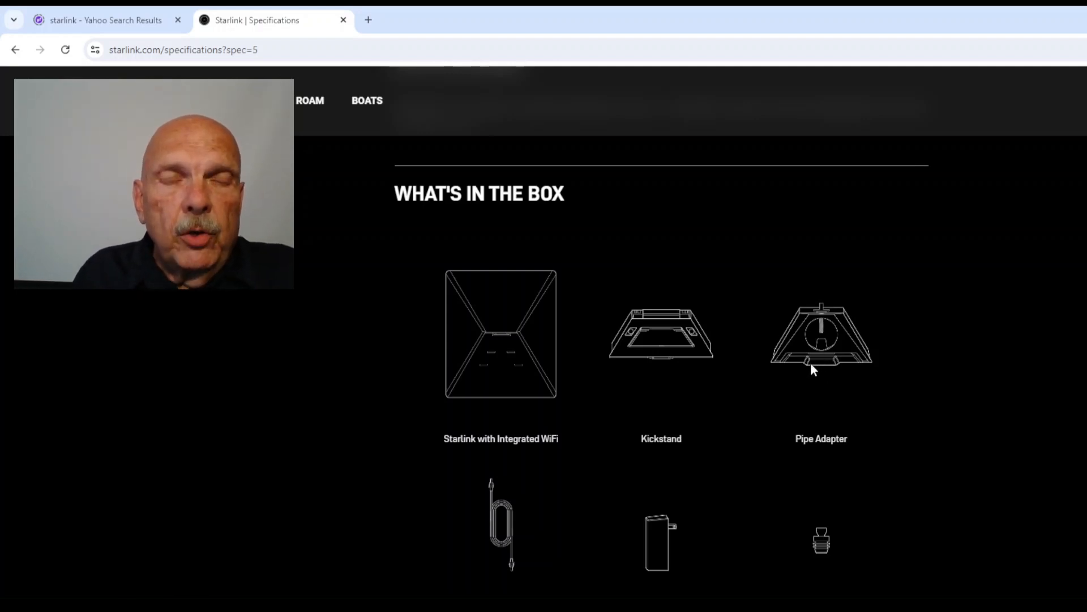
{"action": "mouse_move", "coordinate": [797, 321]}
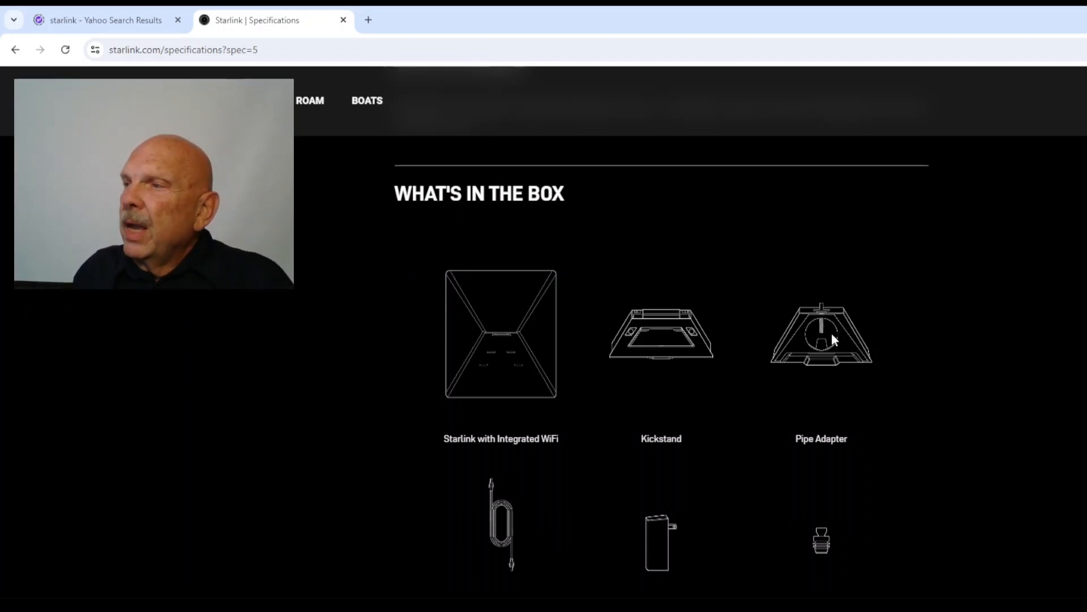
{"action": "mouse_move", "coordinate": [578, 577]}
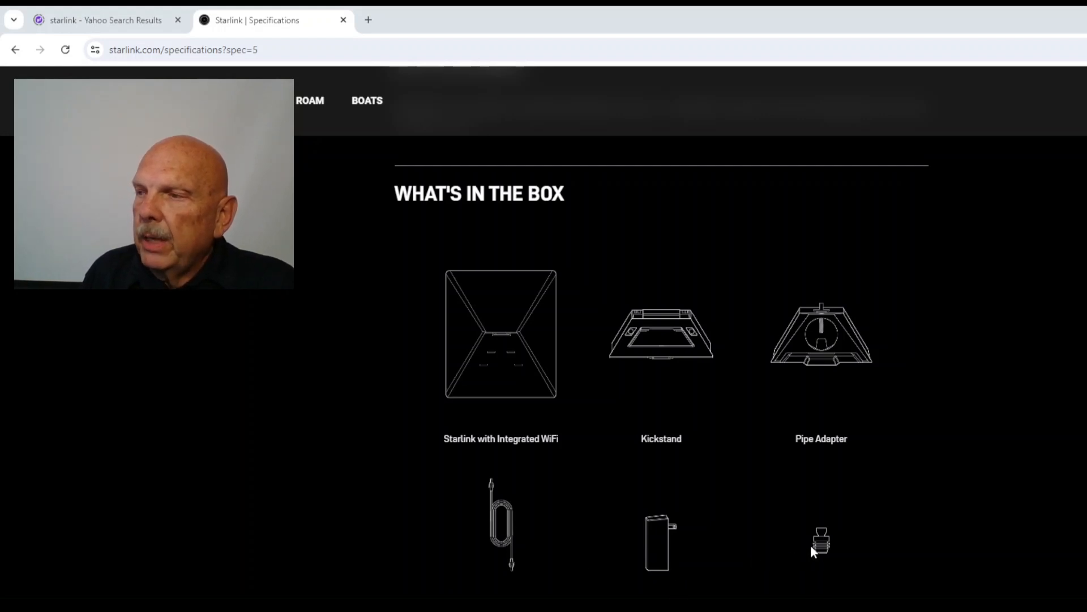
{"action": "mouse_move", "coordinate": [842, 538]}
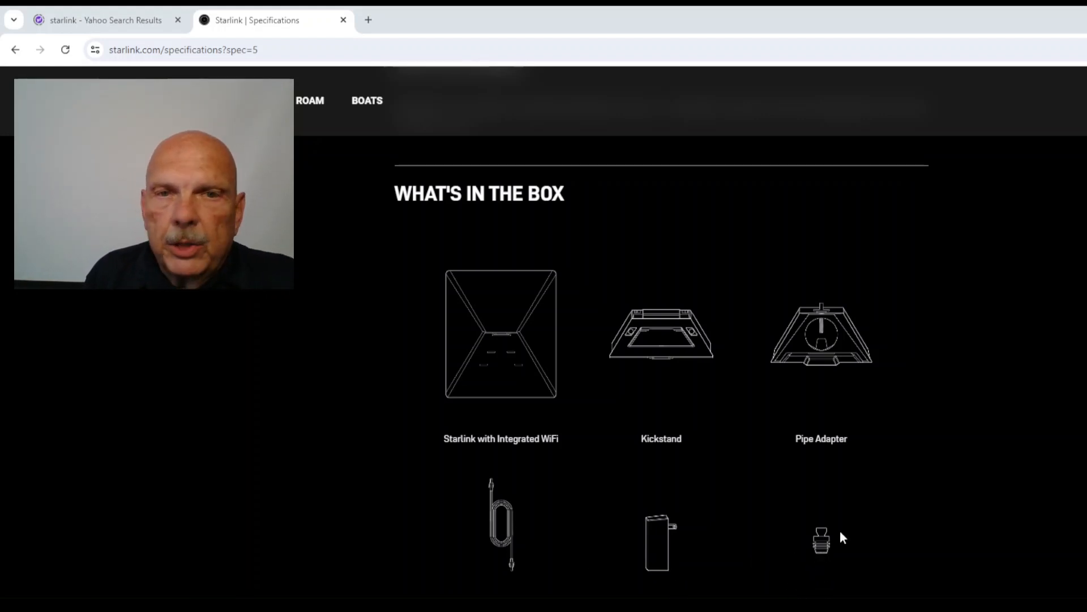
{"action": "mouse_move", "coordinate": [838, 559]}
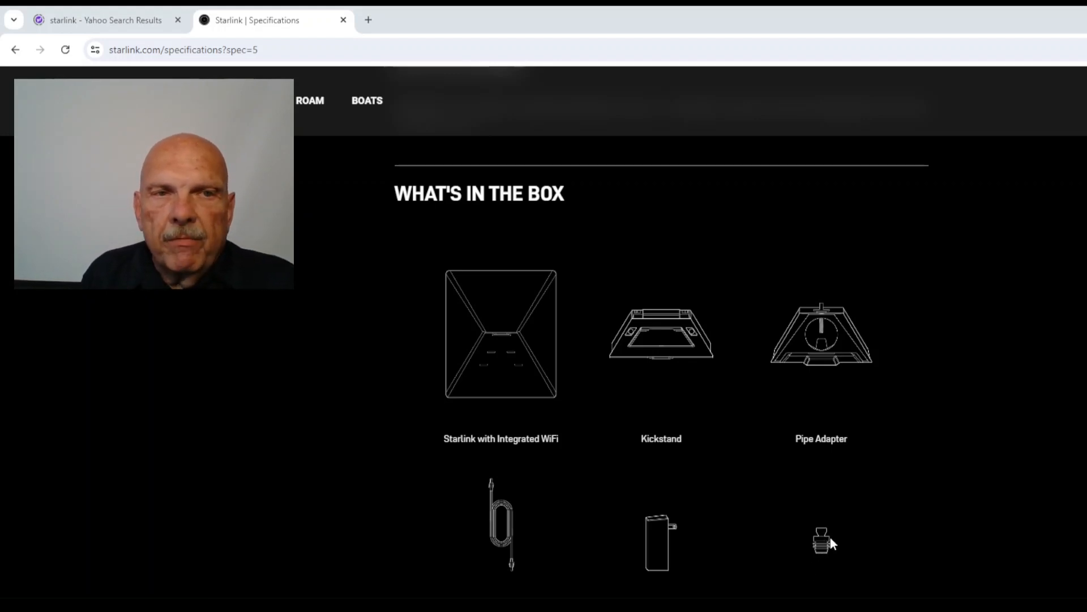
{"action": "mouse_move", "coordinate": [851, 534]}
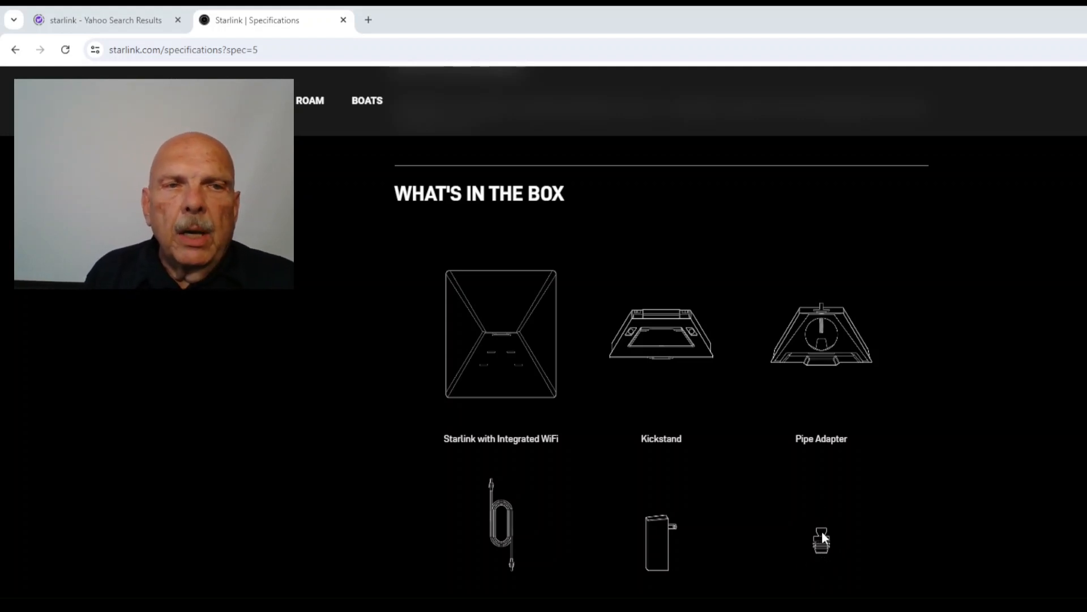
{"action": "mouse_move", "coordinate": [829, 527]}
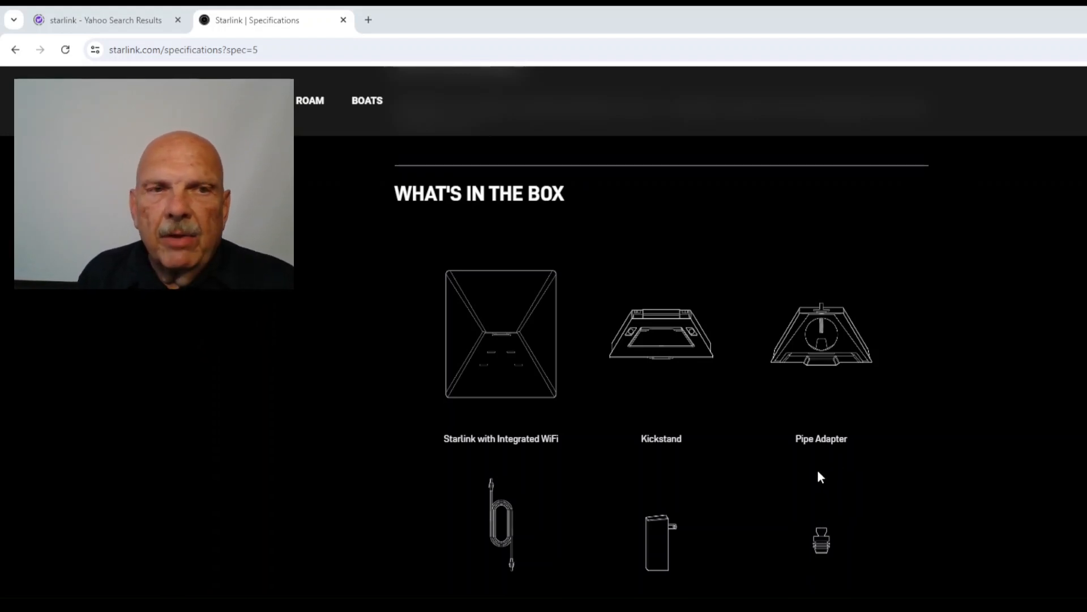
{"action": "mouse_move", "coordinate": [806, 520]}
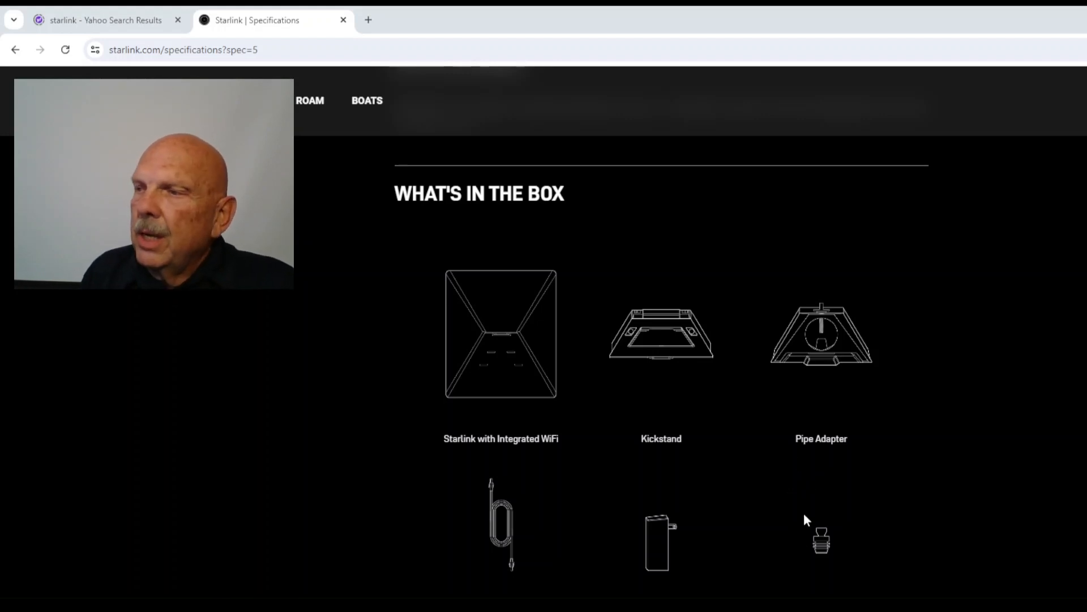
{"action": "mouse_move", "coordinate": [823, 559]}
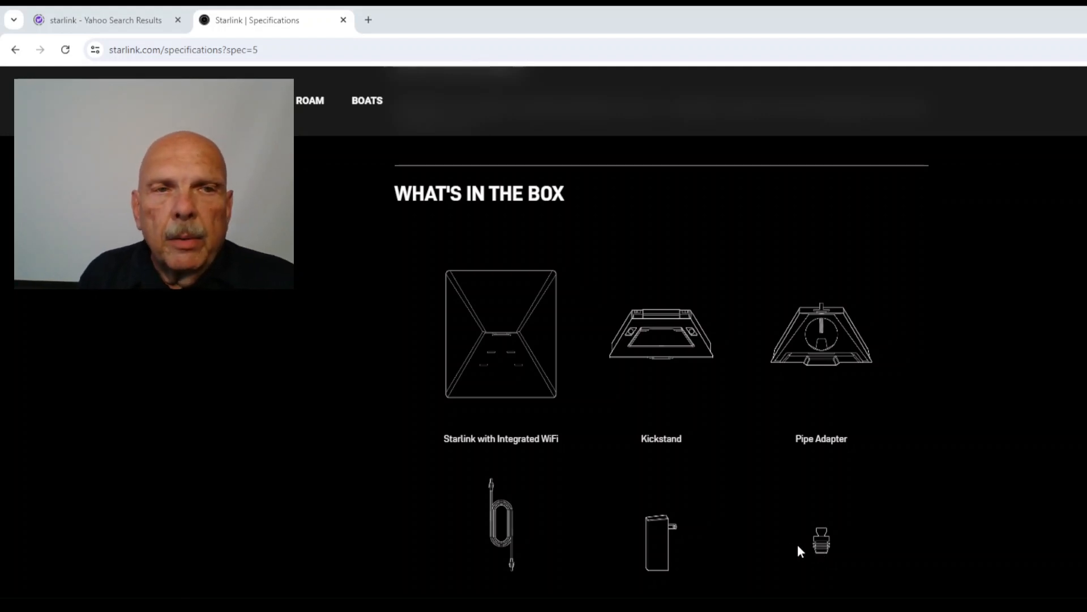
{"action": "mouse_move", "coordinate": [844, 498]}
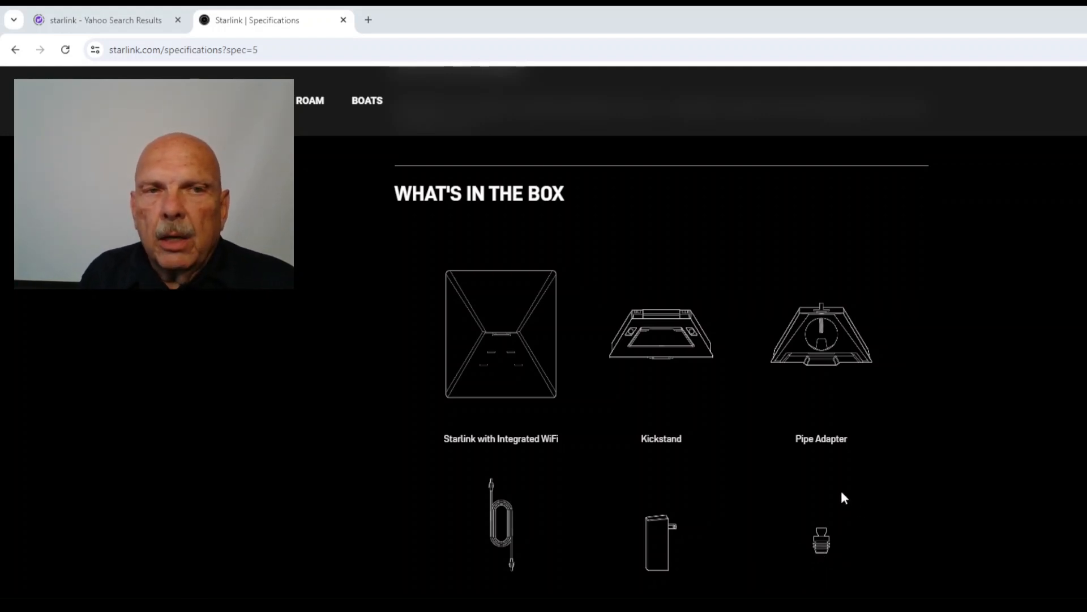
{"action": "mouse_move", "coordinate": [816, 547]}
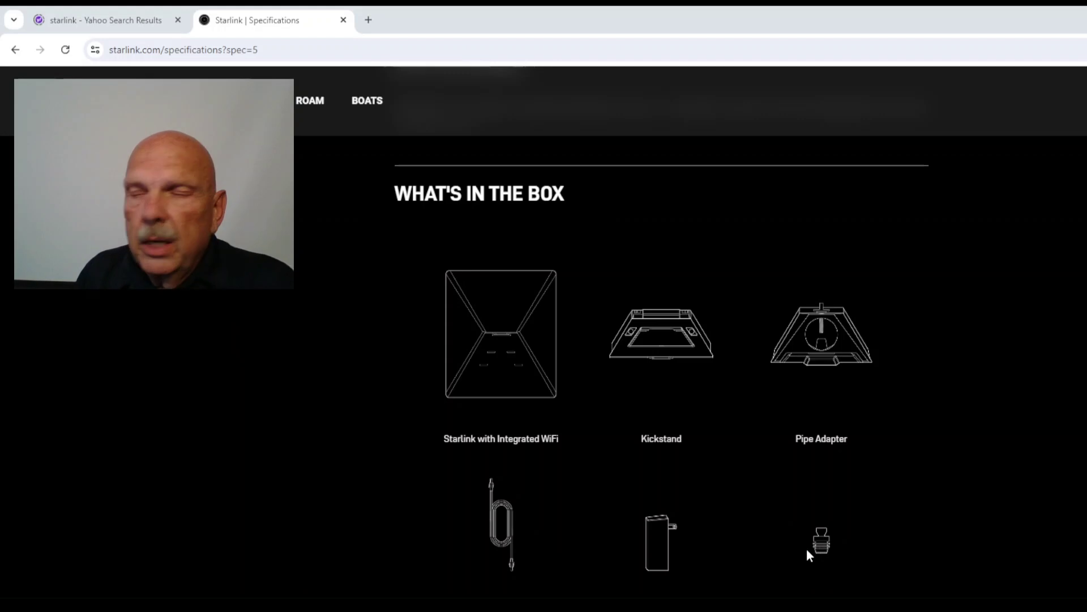
{"action": "mouse_move", "coordinate": [859, 537]}
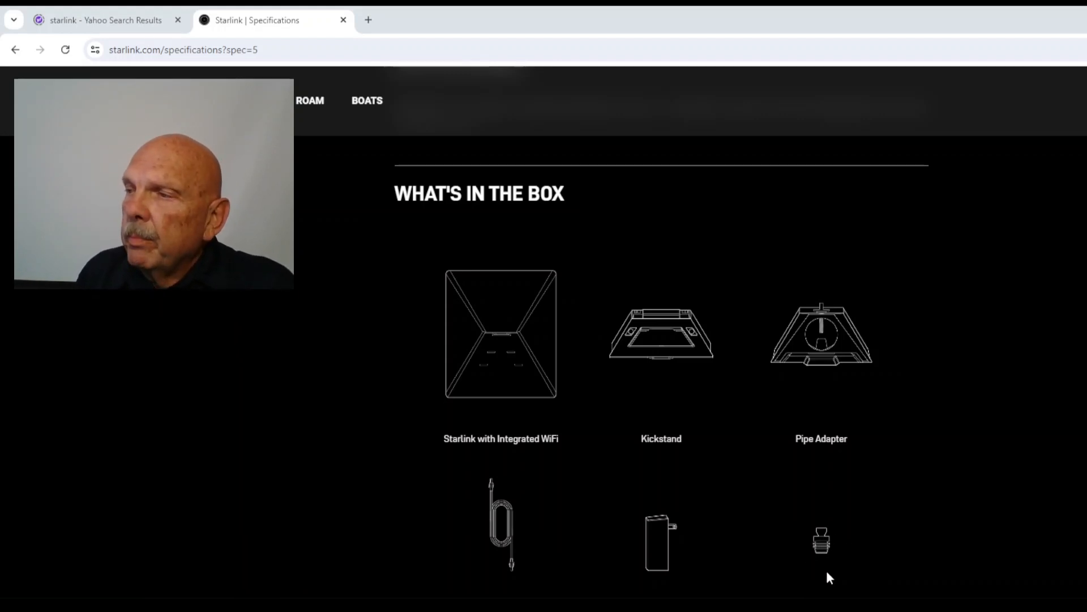
{"action": "scroll", "scroll_direction": "down", "scroll_amount": 3}
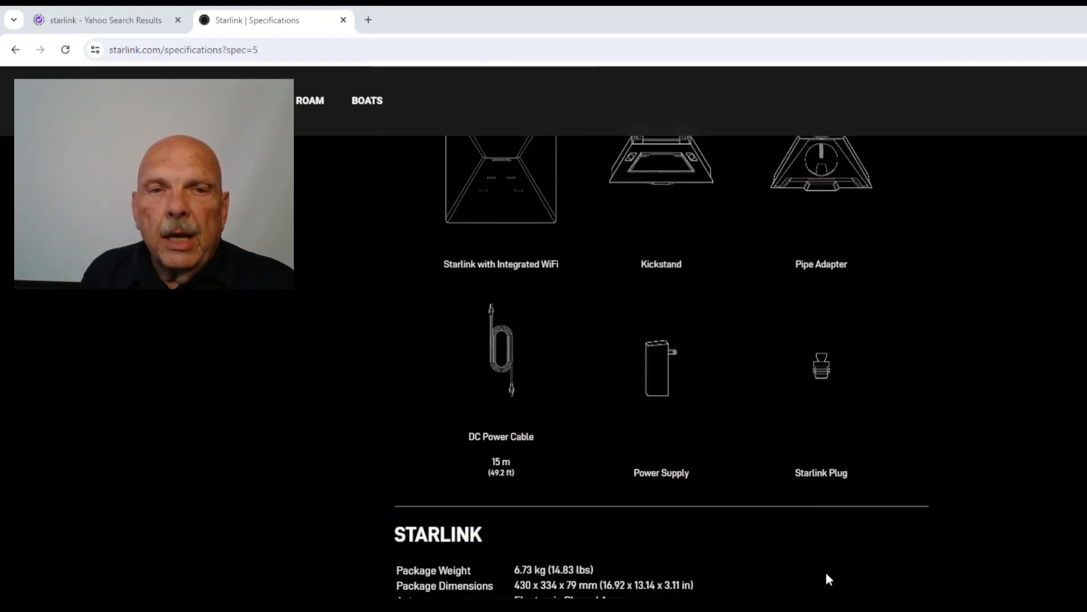
{"action": "scroll", "scroll_direction": "down", "scroll_amount": 3}
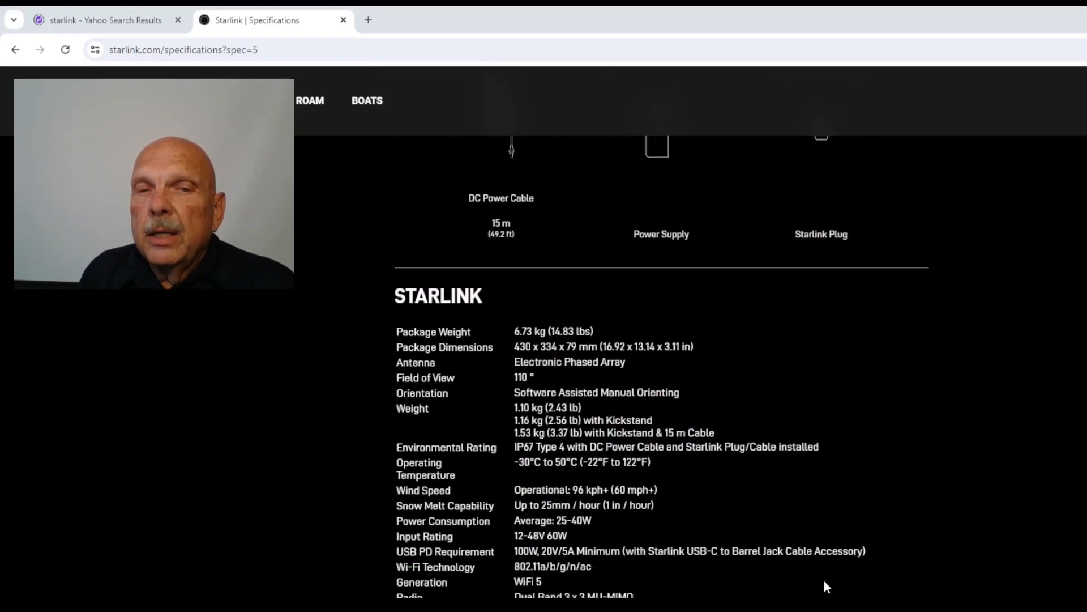
{"action": "scroll", "scroll_direction": "down", "scroll_amount": 3}
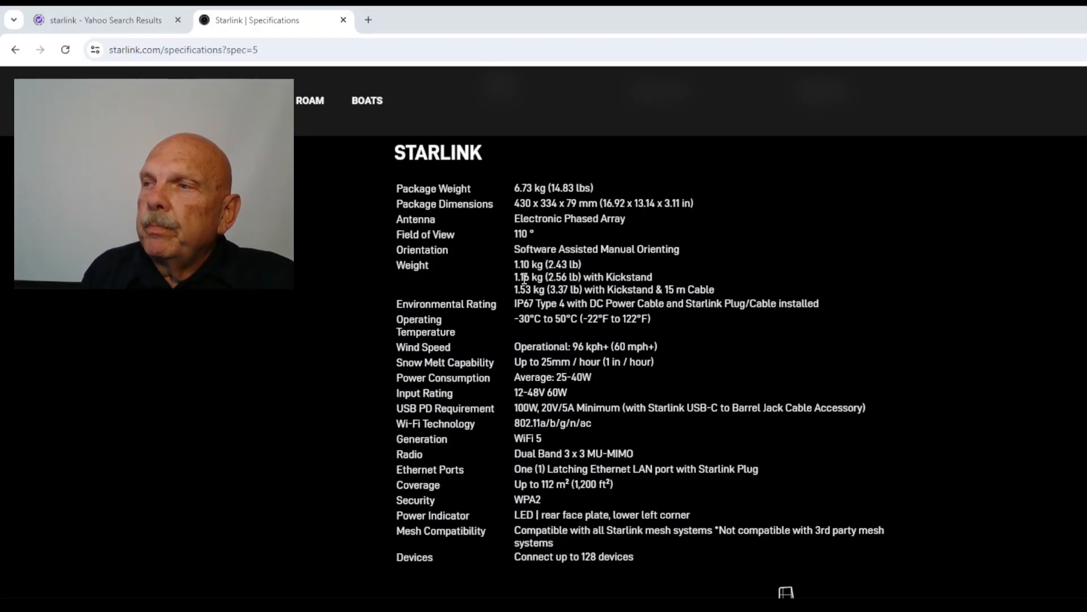
{"action": "mouse_move", "coordinate": [456, 324]}
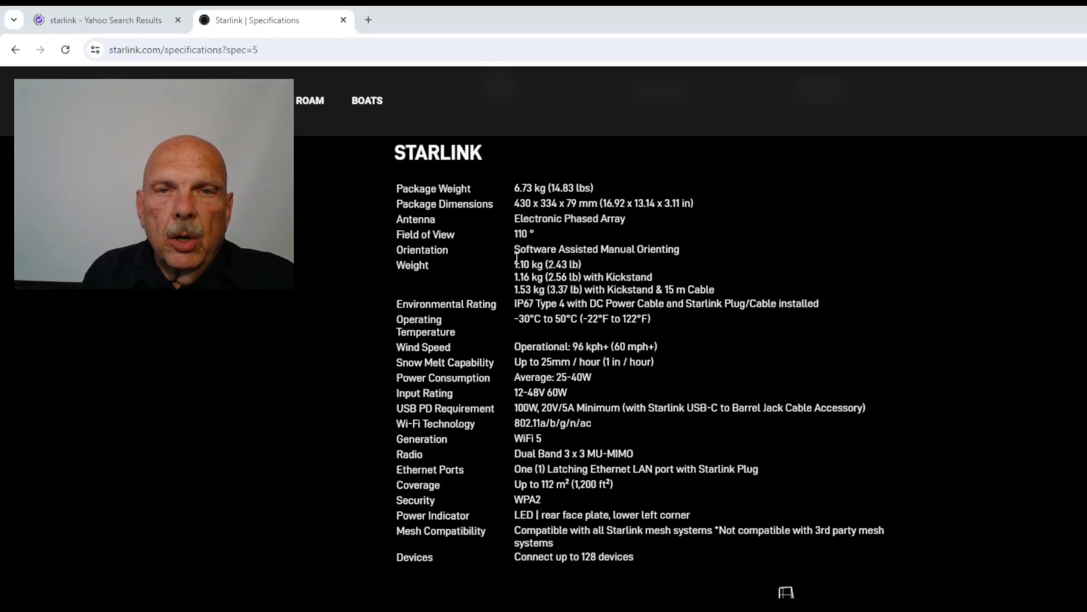
{"action": "mouse_move", "coordinate": [492, 283]}
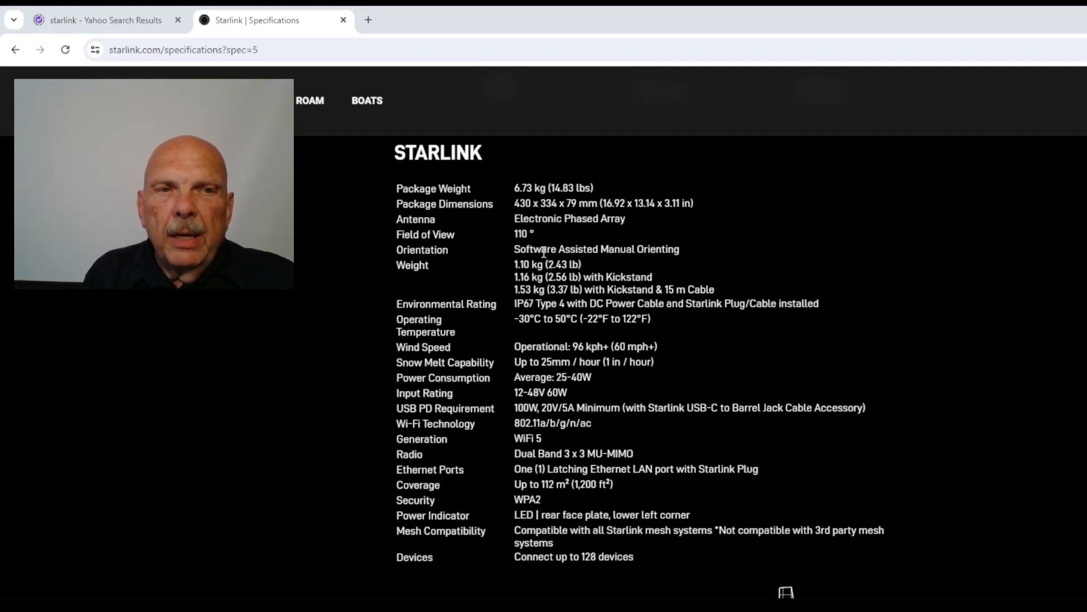
{"action": "mouse_move", "coordinate": [559, 246]}
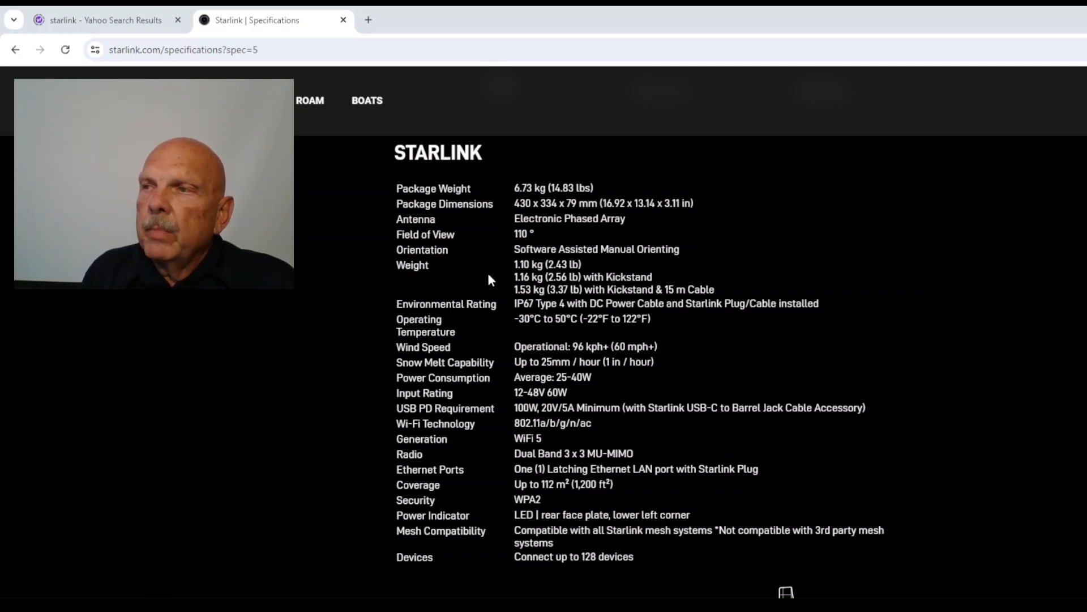
{"action": "mouse_move", "coordinate": [435, 270]}
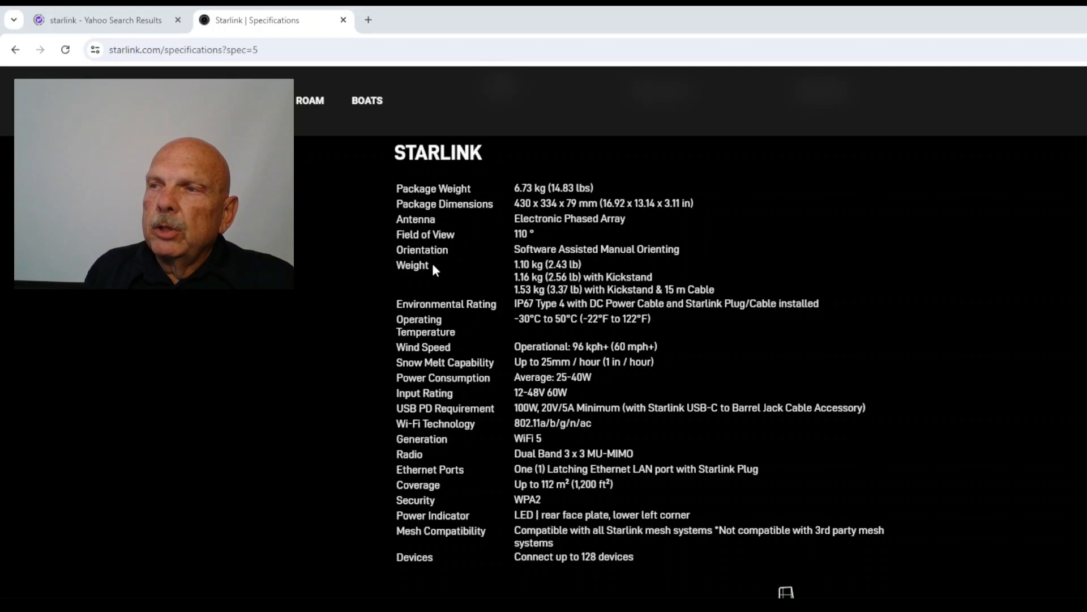
{"action": "mouse_move", "coordinate": [475, 287]}
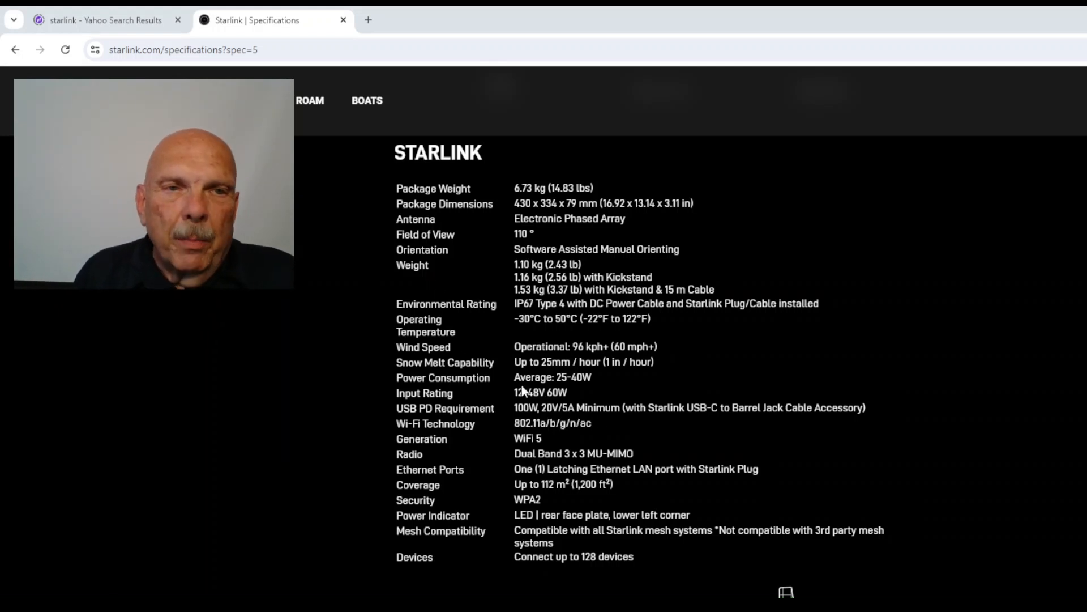
{"action": "mouse_move", "coordinate": [446, 297]}
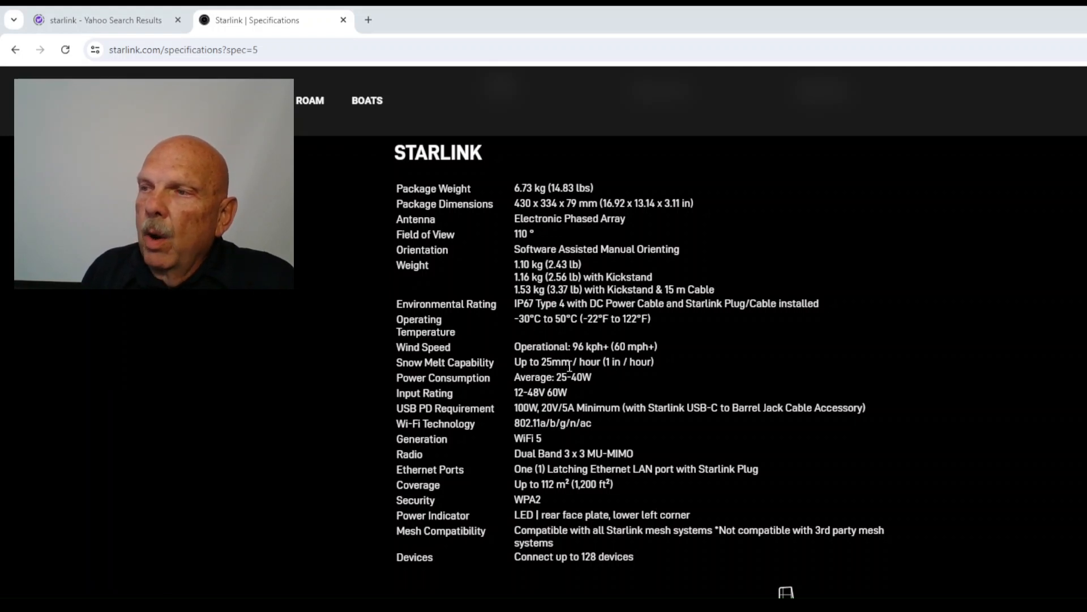
{"action": "mouse_move", "coordinate": [621, 366]}
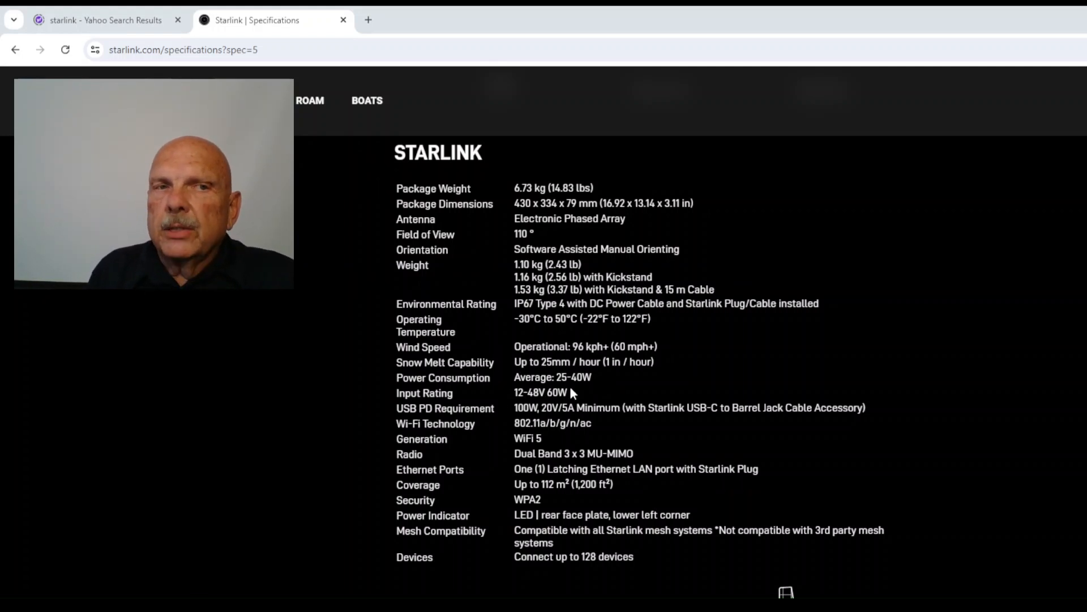
{"action": "mouse_move", "coordinate": [508, 381]}
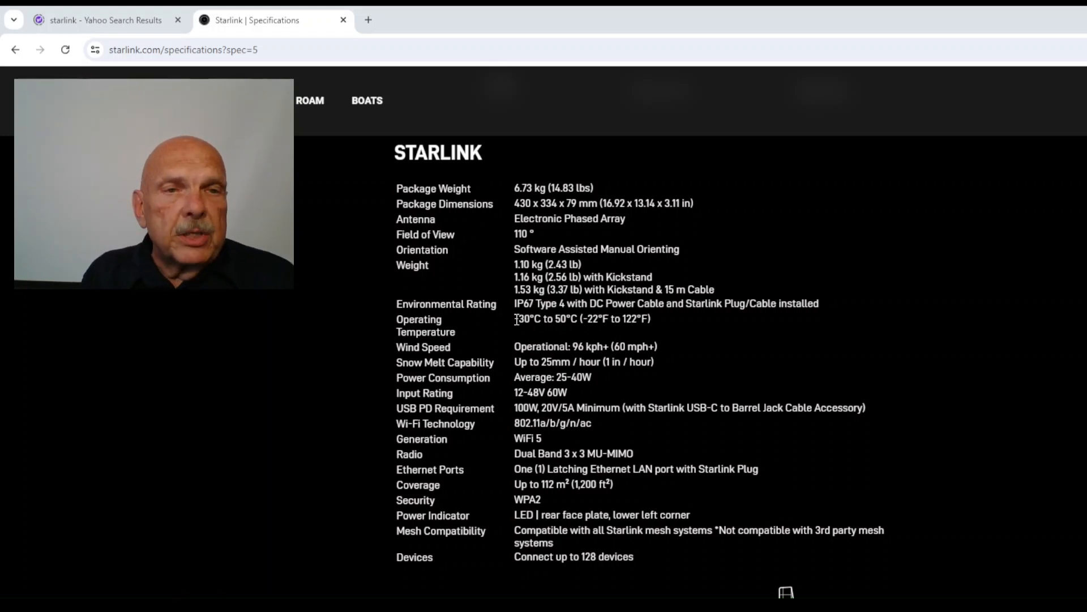
{"action": "mouse_move", "coordinate": [548, 393]}
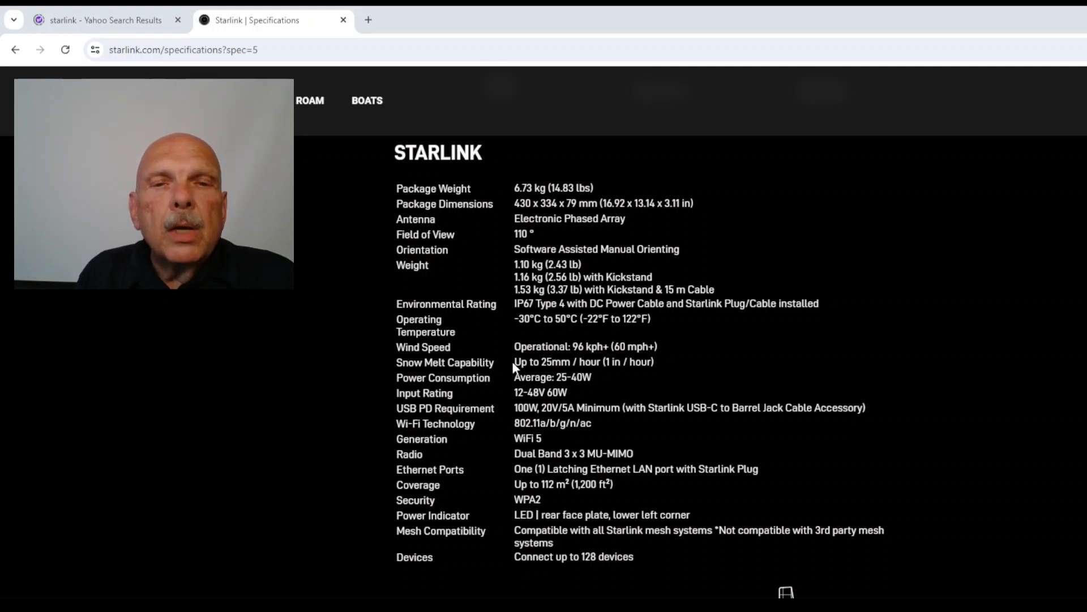
{"action": "mouse_move", "coordinate": [645, 378]}
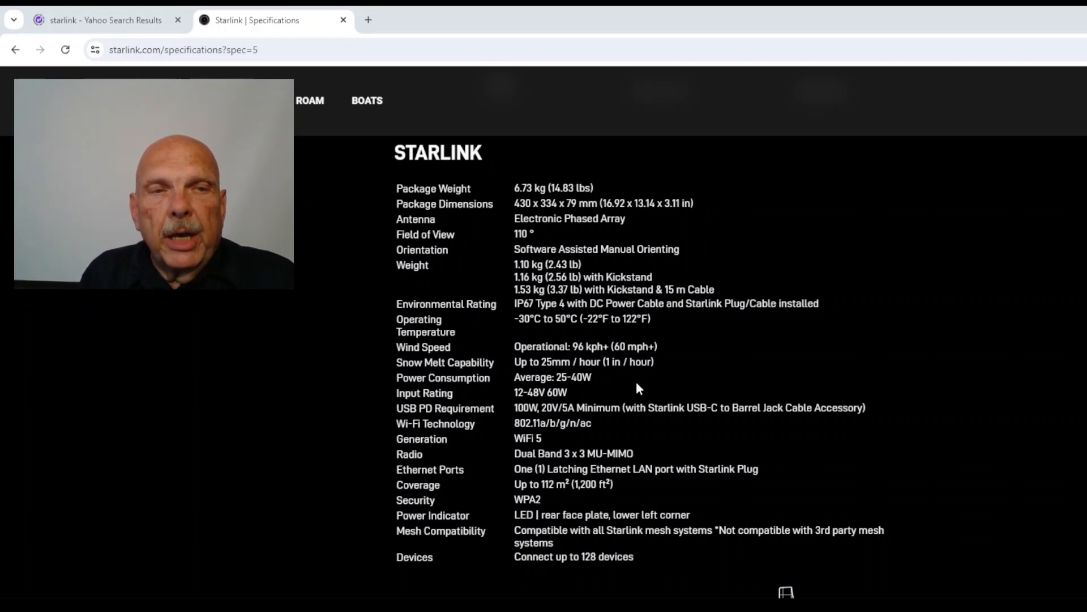
{"action": "mouse_move", "coordinate": [598, 373]}
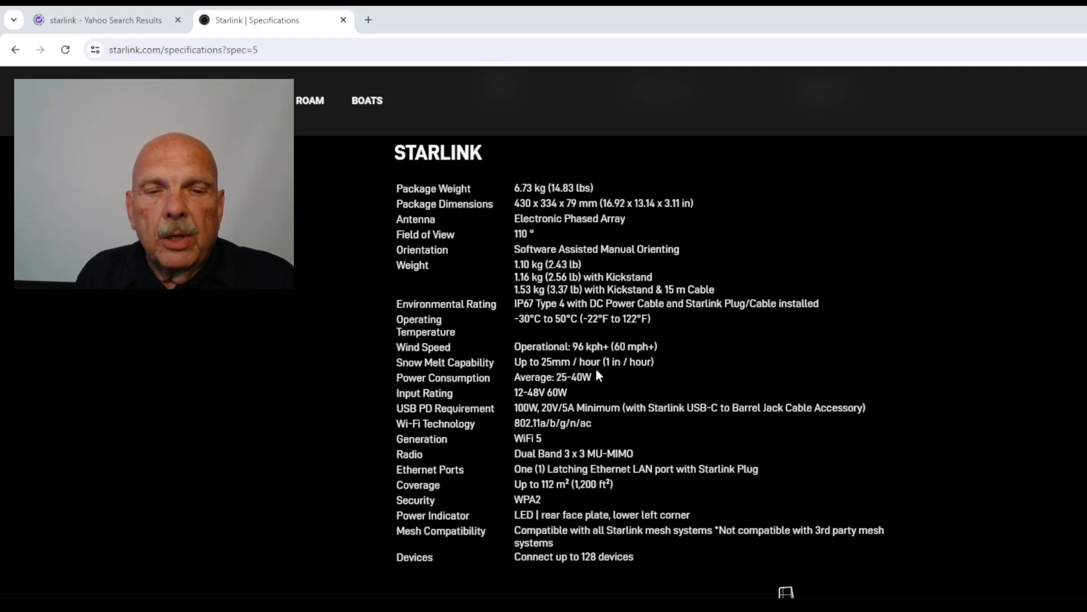
{"action": "mouse_move", "coordinate": [557, 363]}
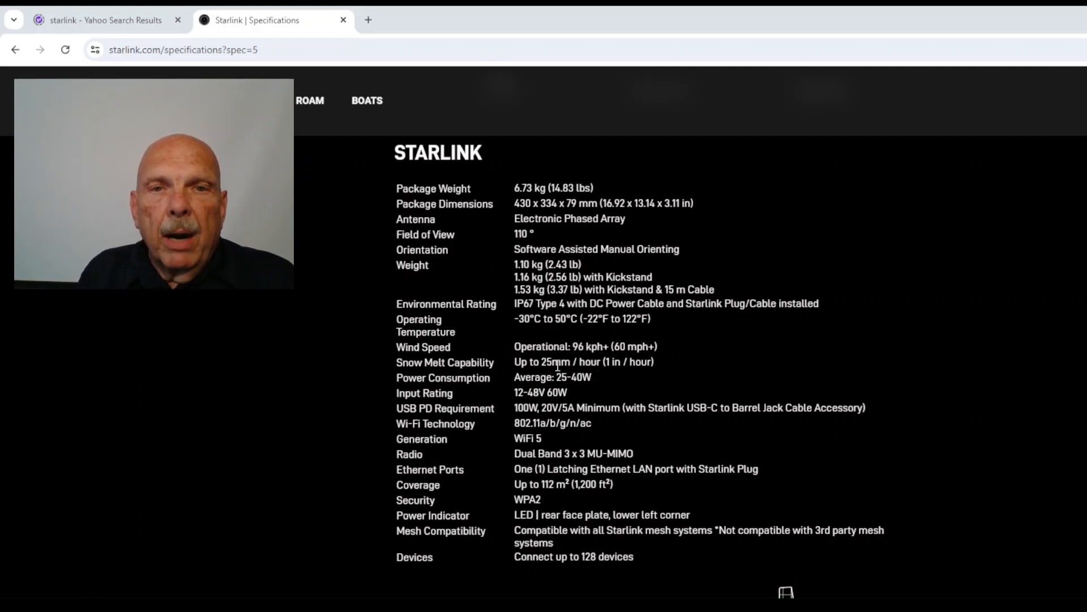
{"action": "mouse_move", "coordinate": [589, 394]}
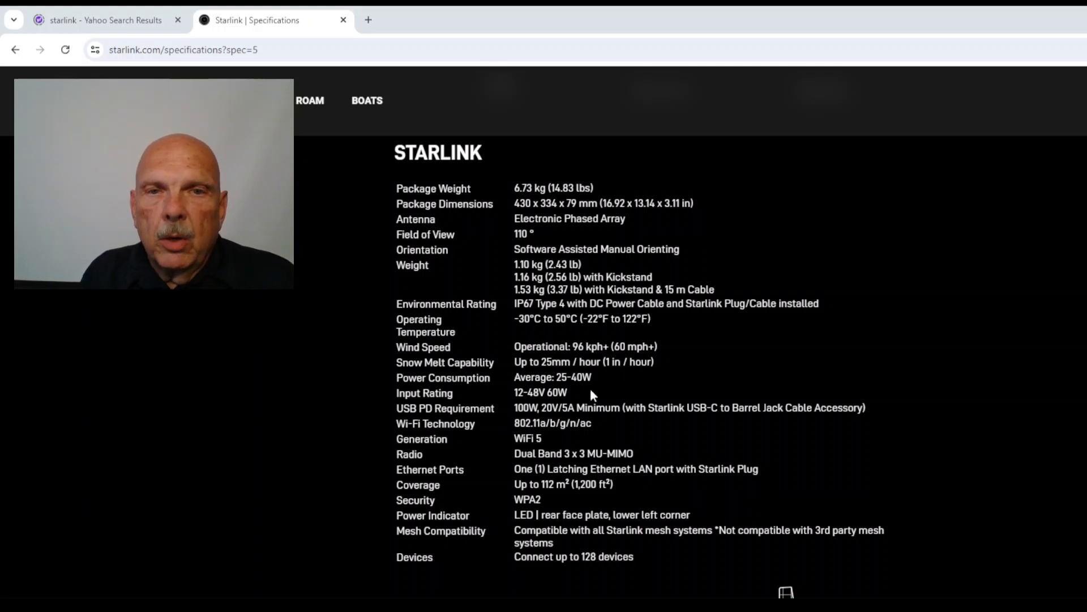
{"action": "mouse_move", "coordinate": [601, 378]}
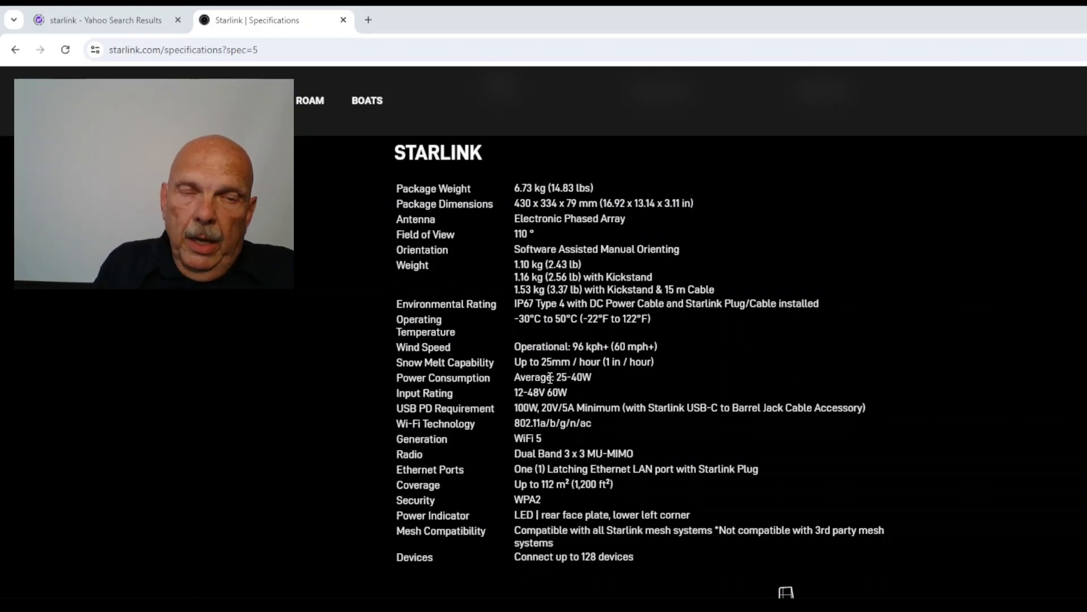
{"action": "mouse_move", "coordinate": [923, 66]}
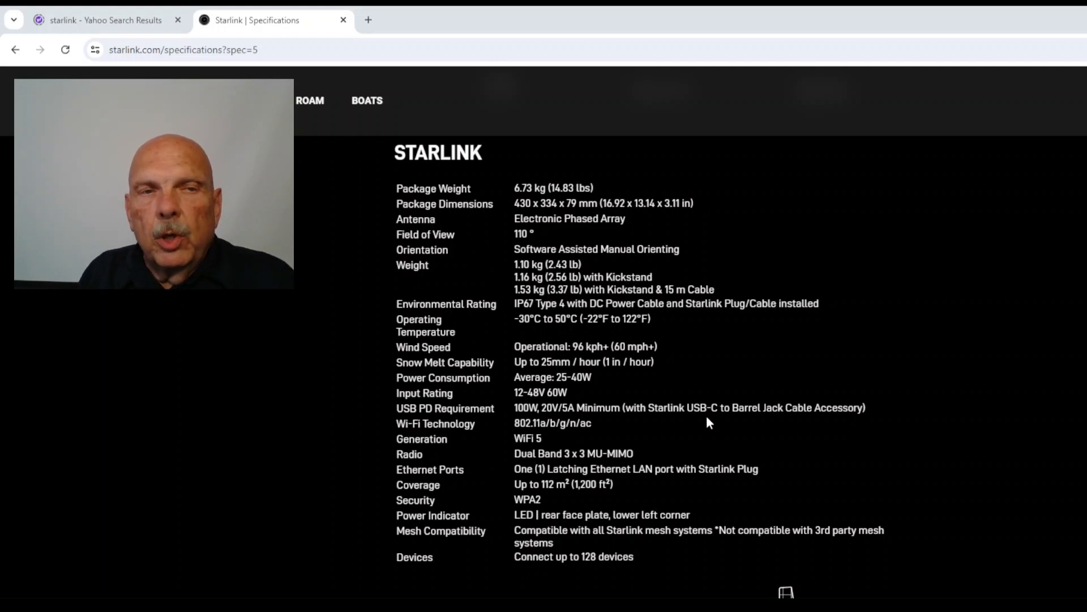
{"action": "mouse_move", "coordinate": [664, 435]}
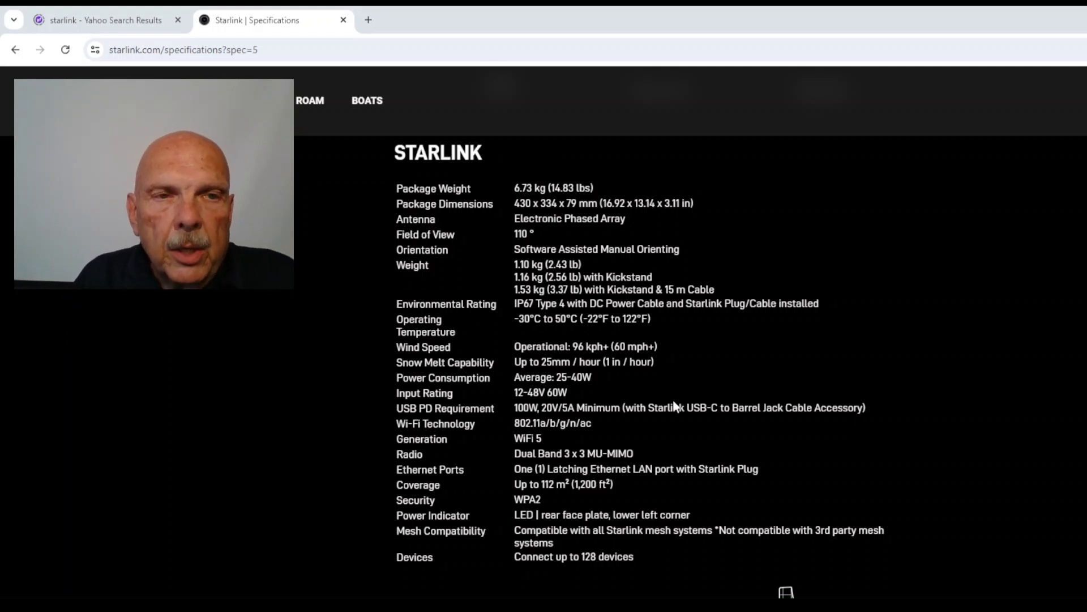
{"action": "mouse_move", "coordinate": [310, 231]}
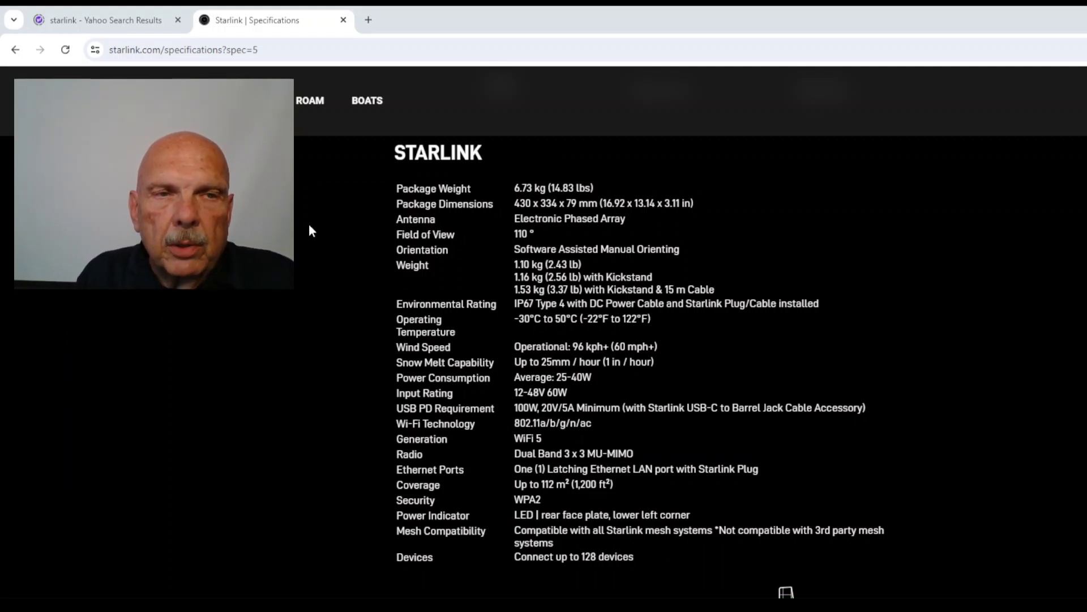
{"action": "mouse_move", "coordinate": [716, 129]}
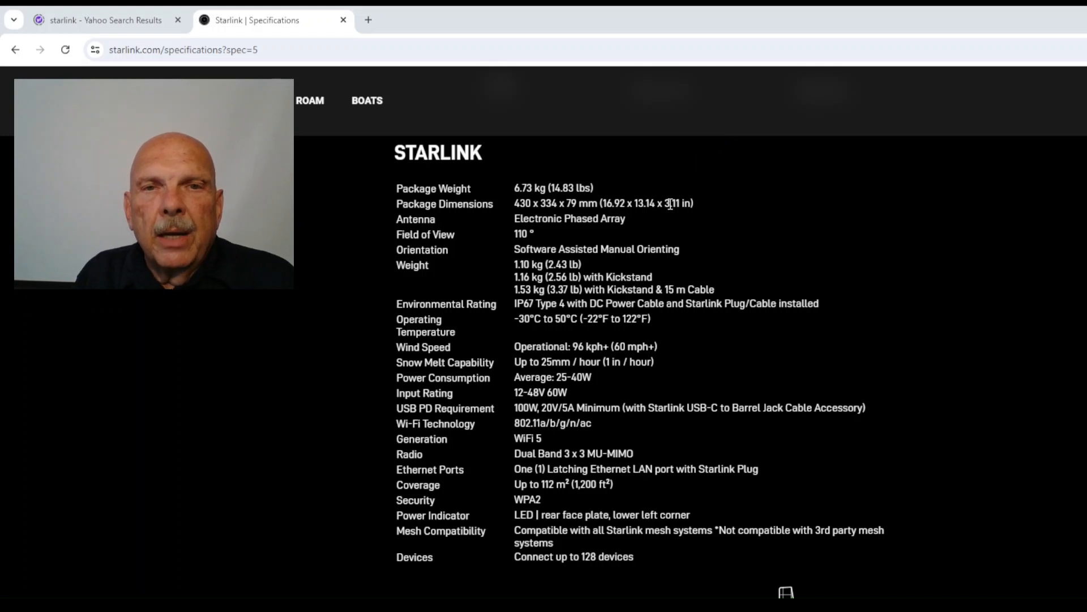
{"action": "mouse_move", "coordinate": [736, 245]}
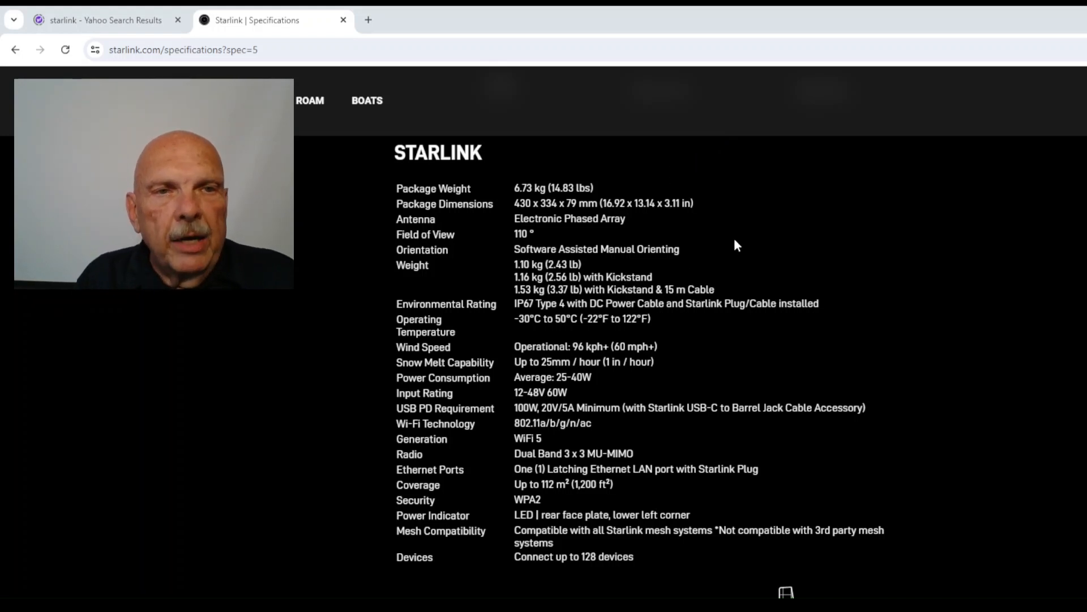
{"action": "mouse_move", "coordinate": [747, 220]}
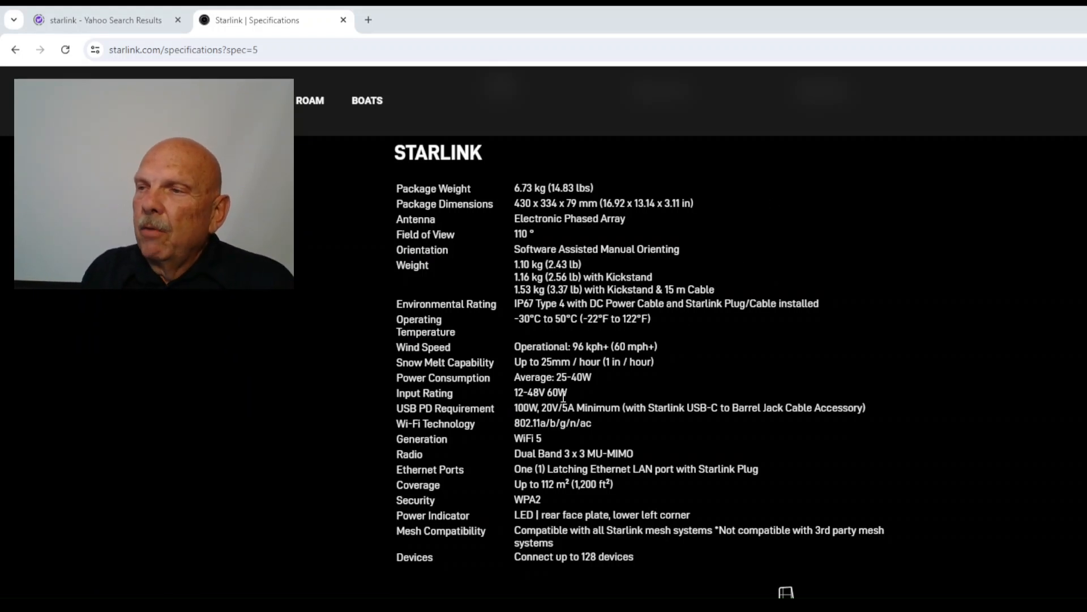
{"action": "mouse_move", "coordinate": [488, 500]}
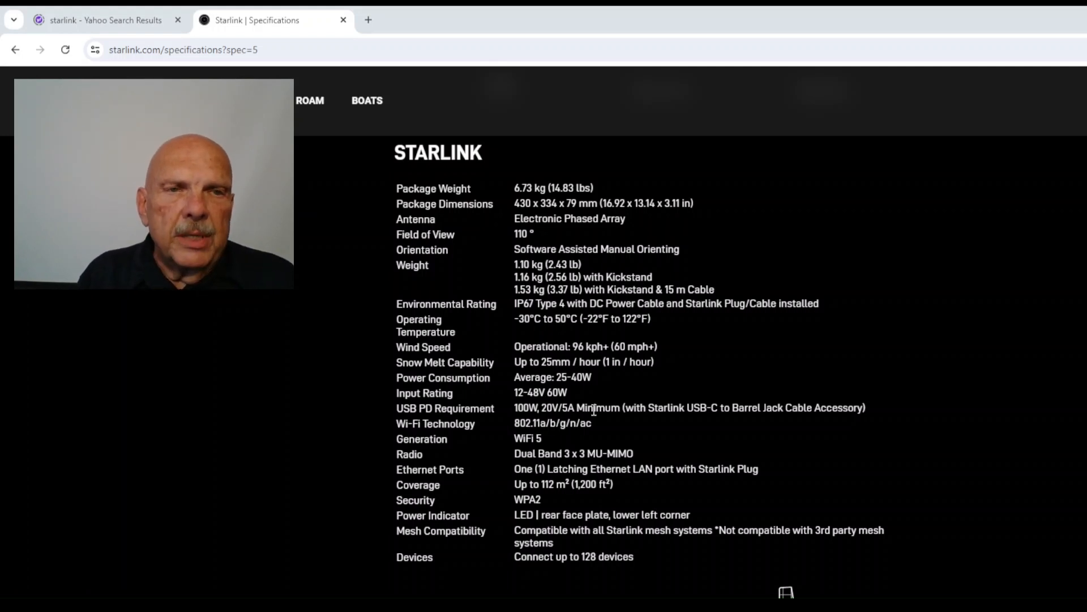
{"action": "mouse_move", "coordinate": [593, 403]}
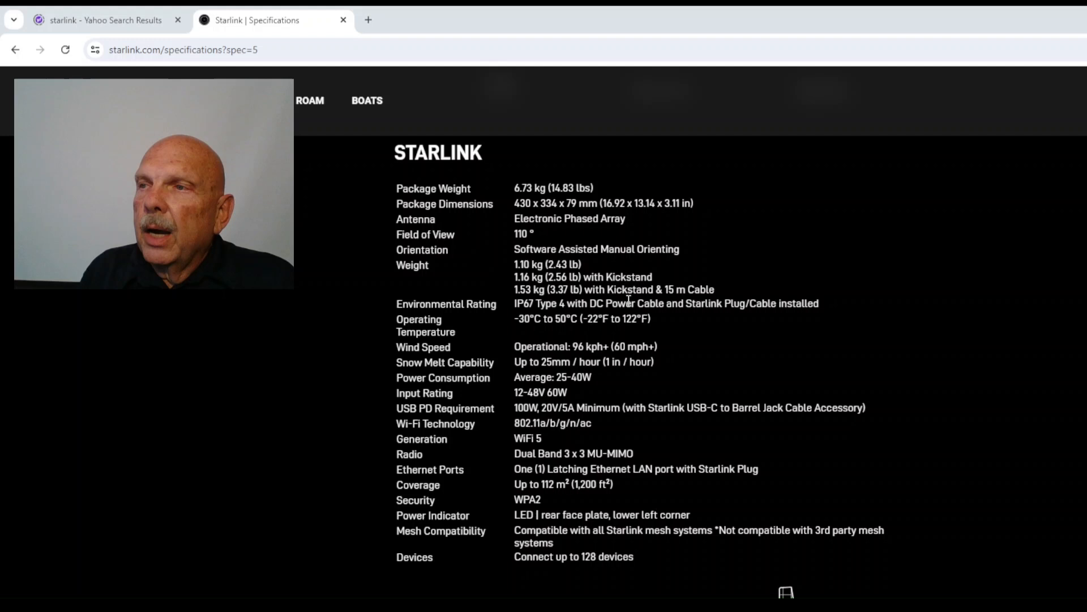
{"action": "mouse_move", "coordinate": [500, 284]}
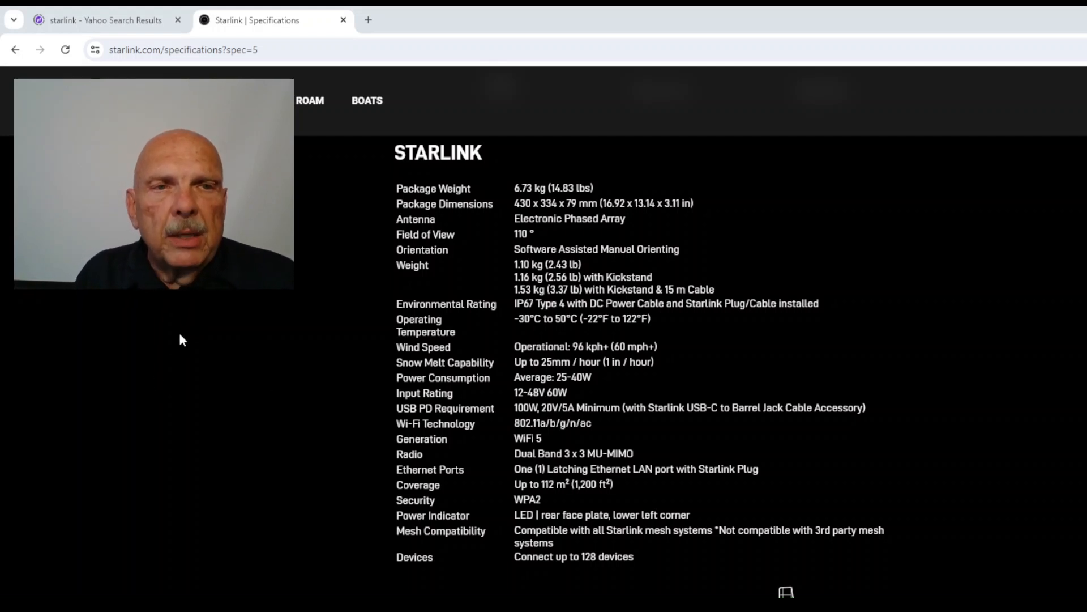
{"action": "mouse_move", "coordinate": [296, 331]}
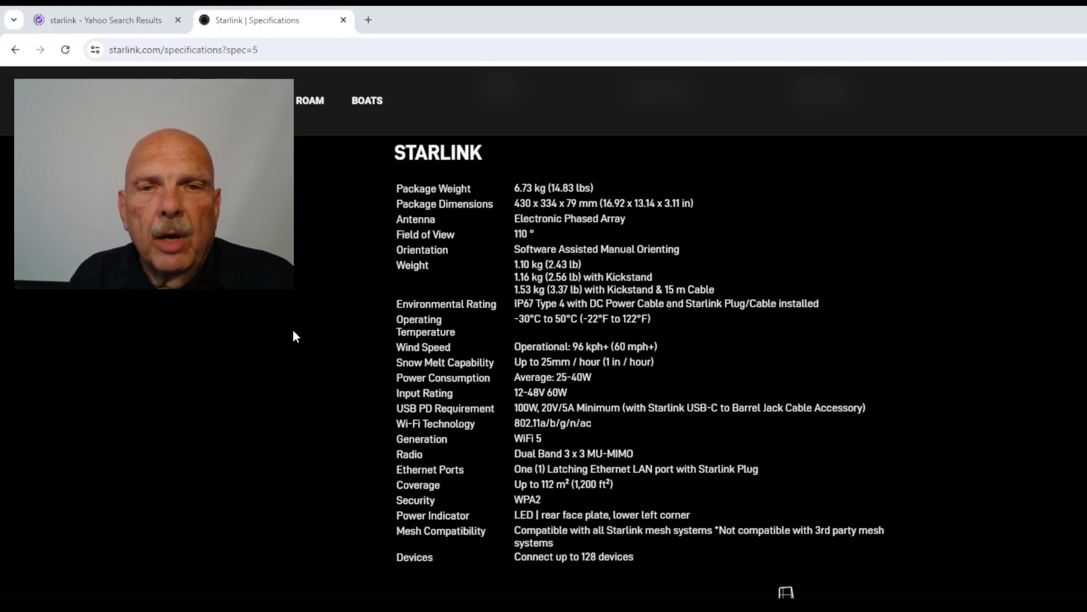
{"action": "mouse_move", "coordinate": [275, 370]}
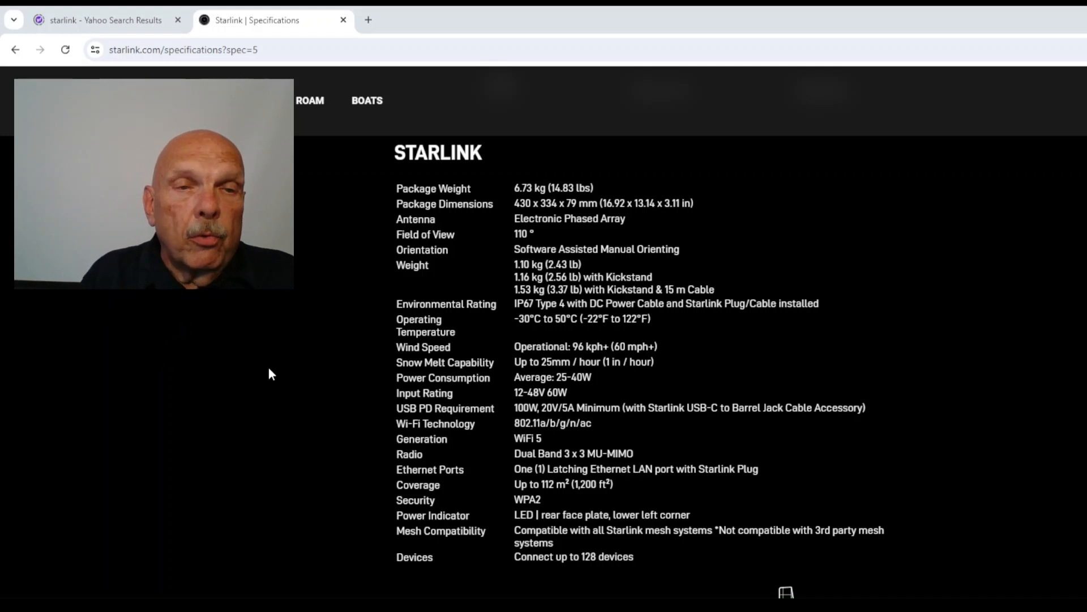
{"action": "mouse_move", "coordinate": [289, 371]}
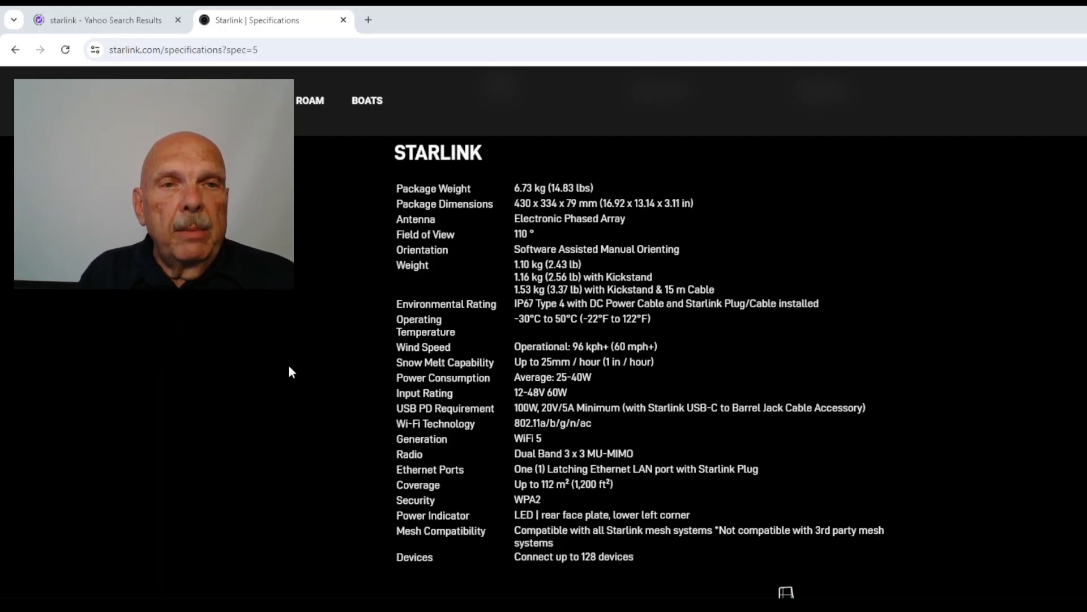
{"action": "mouse_move", "coordinate": [245, 413]}
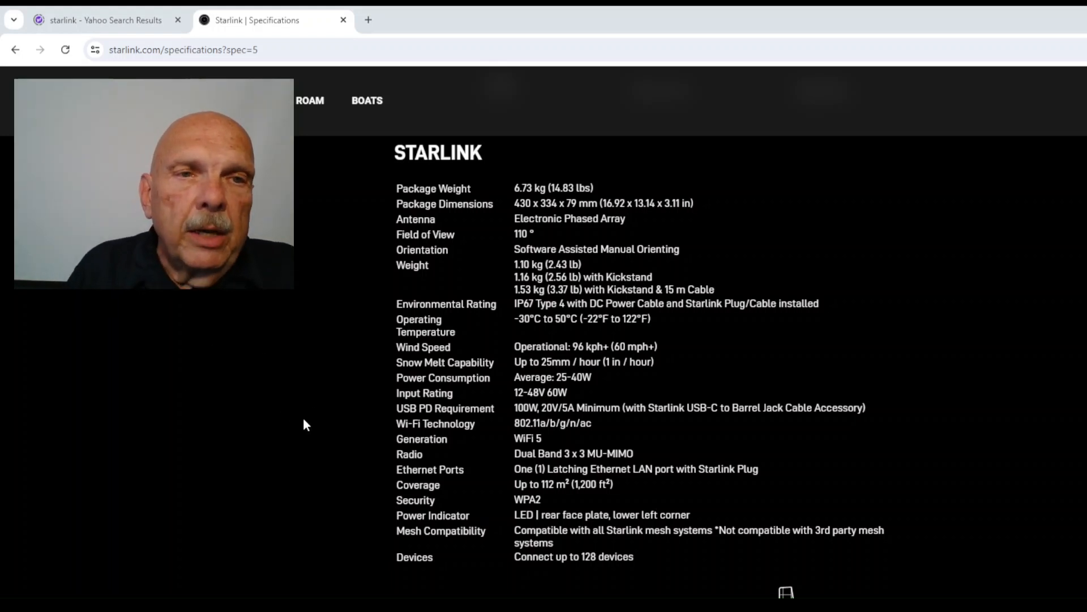
{"action": "mouse_move", "coordinate": [294, 370]}
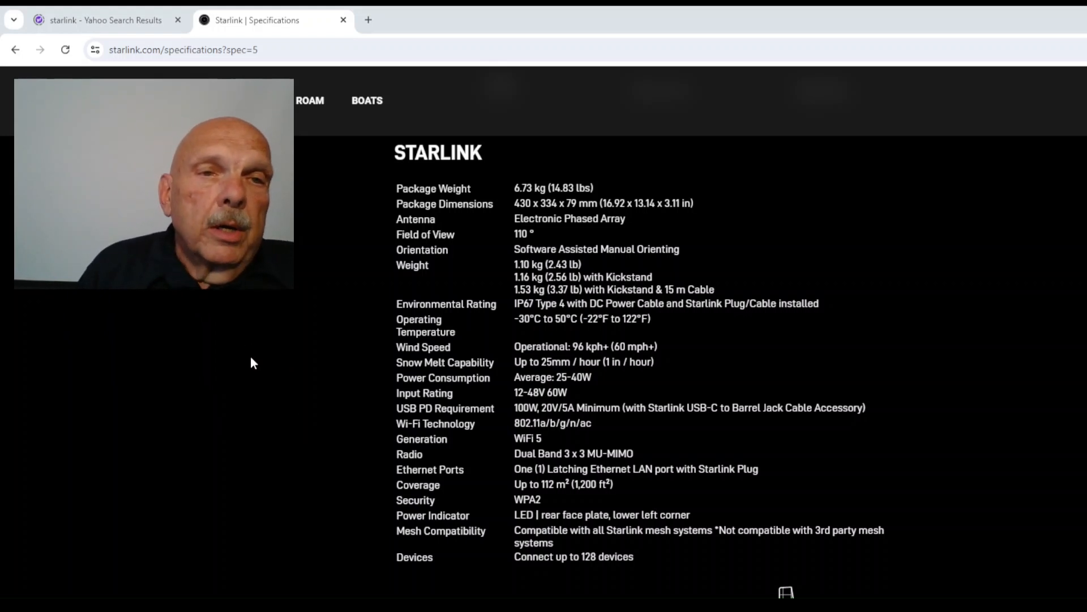
{"action": "mouse_move", "coordinate": [263, 342]}
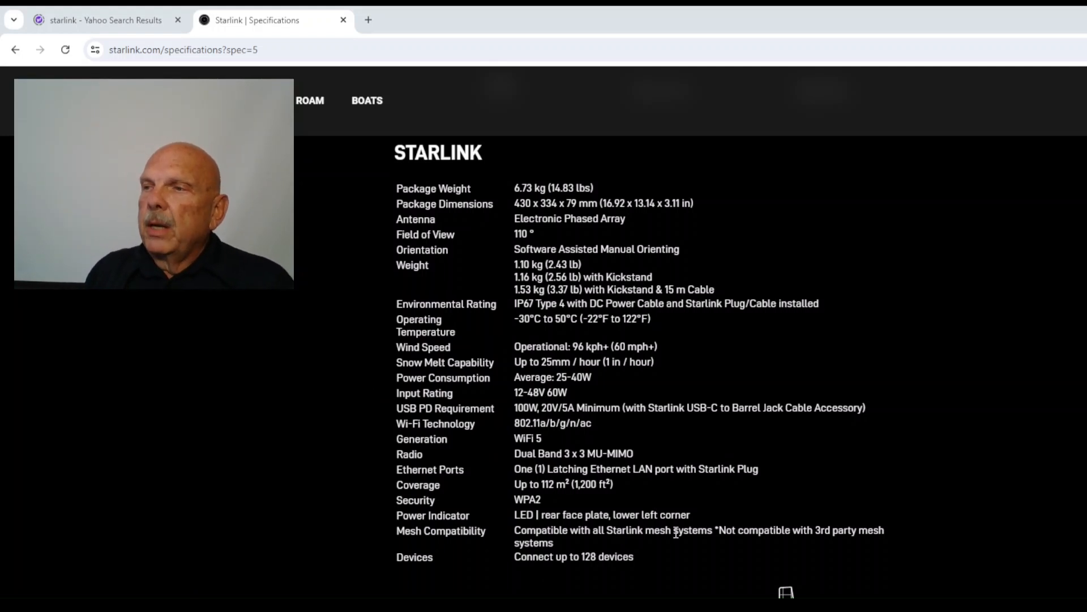
{"action": "scroll", "scroll_direction": "down", "scroll_amount": 3}
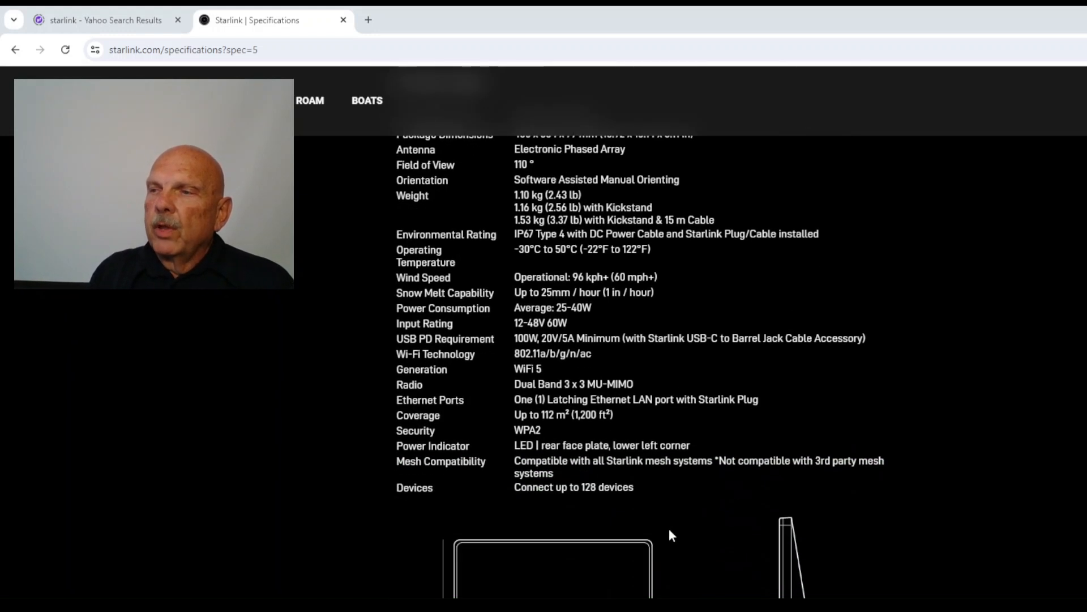
{"action": "scroll", "scroll_direction": "down", "scroll_amount": 3}
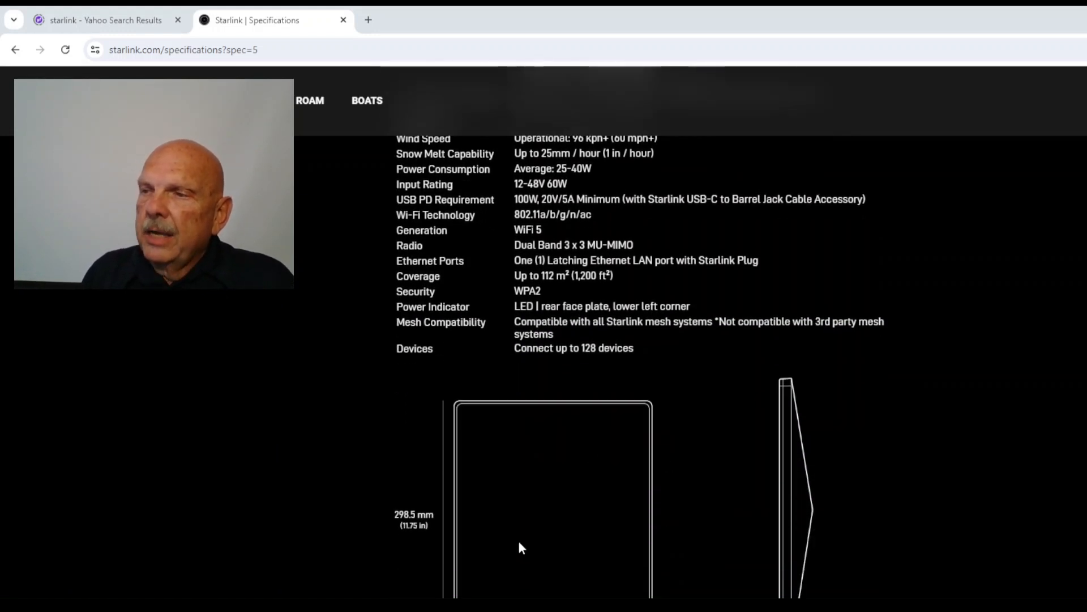
{"action": "scroll", "scroll_direction": "down", "scroll_amount": 3}
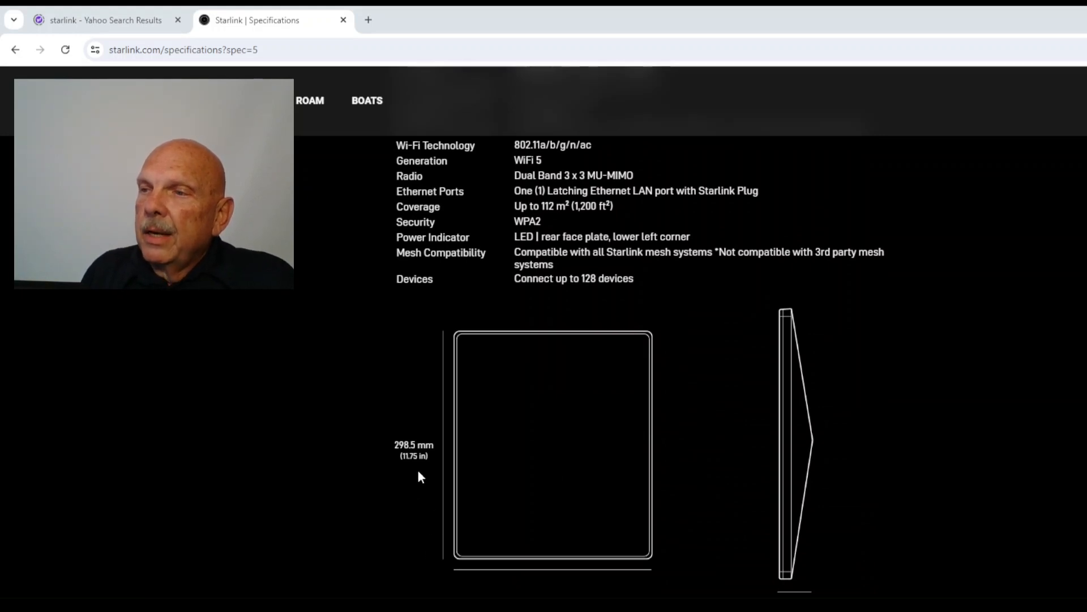
{"action": "scroll", "scroll_direction": "down", "scroll_amount": 3}
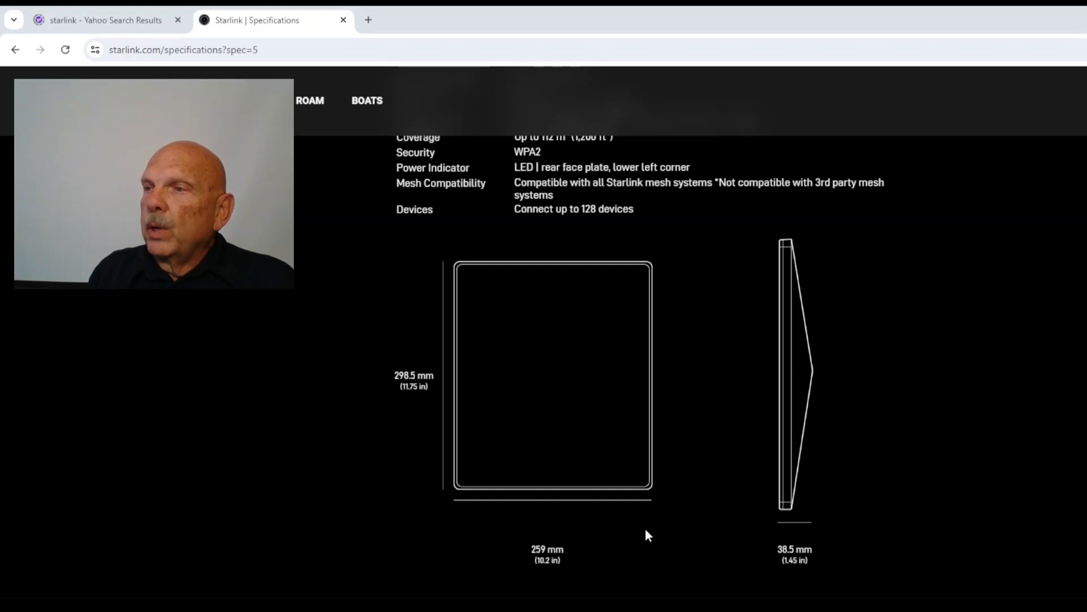
{"action": "mouse_move", "coordinate": [805, 481]}
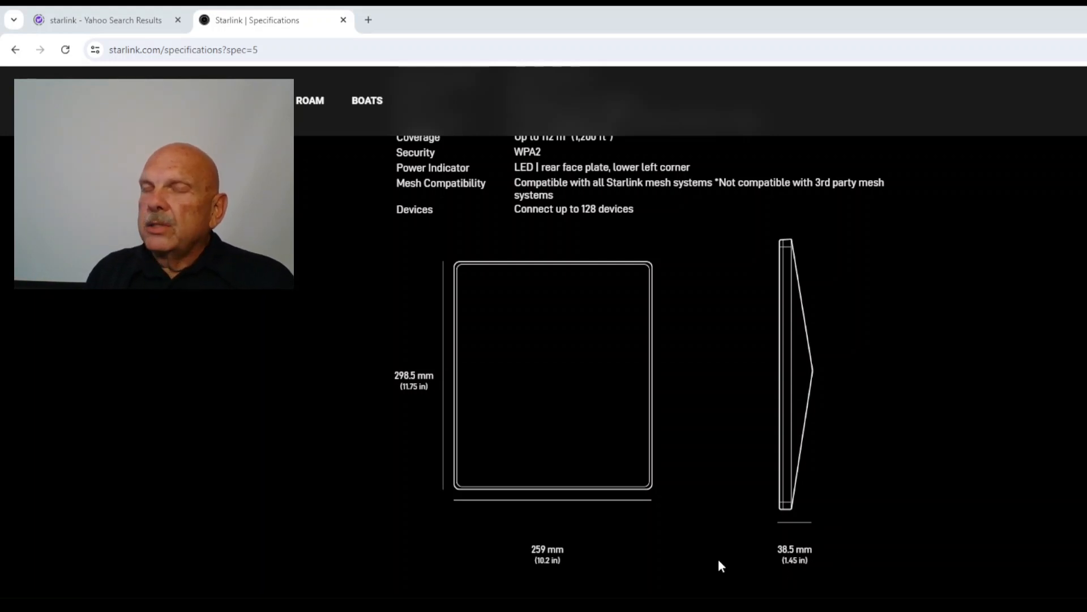
{"action": "scroll", "scroll_direction": "down", "scroll_amount": 3}
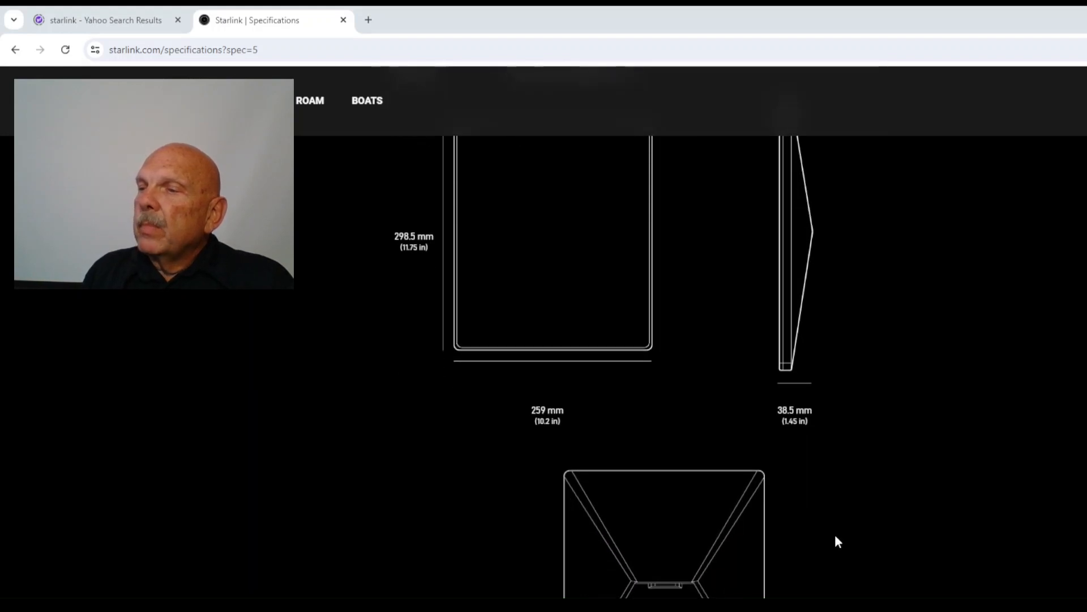
{"action": "scroll", "scroll_direction": "down", "scroll_amount": 3}
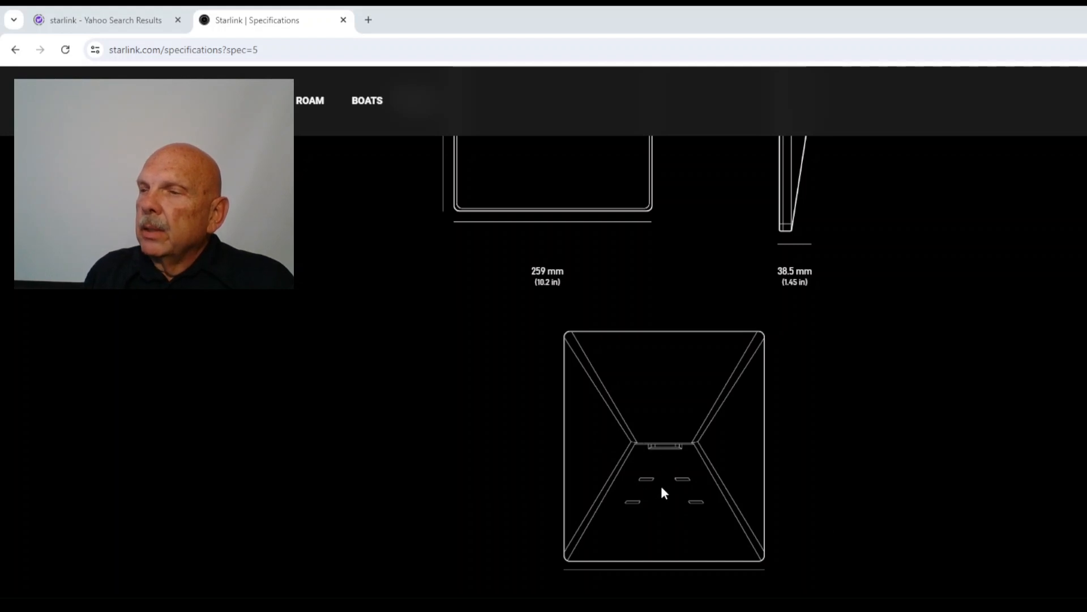
{"action": "mouse_move", "coordinate": [661, 519]}
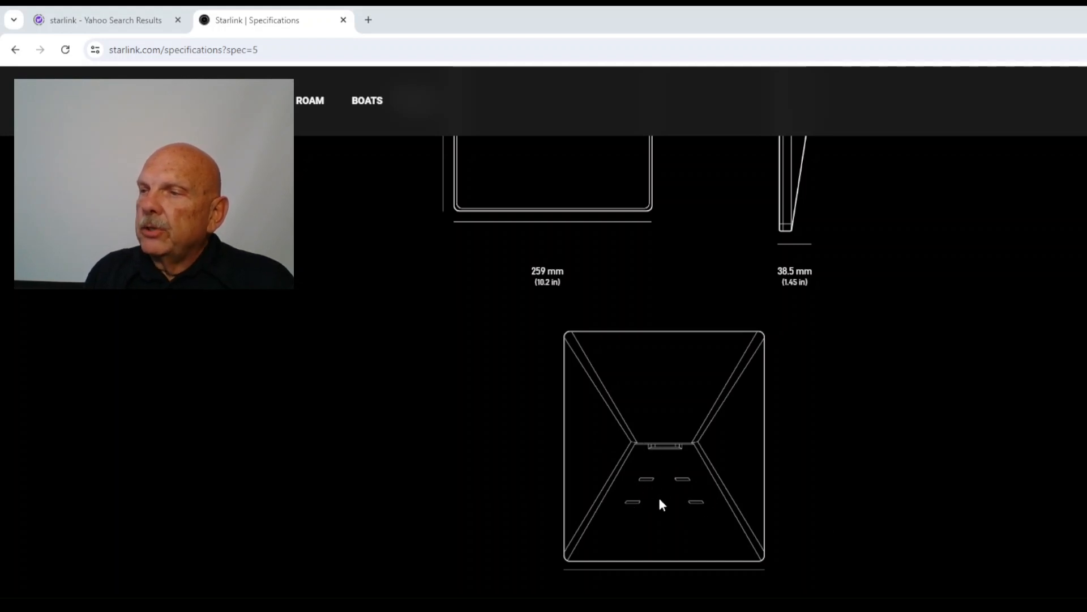
{"action": "mouse_move", "coordinate": [709, 520]}
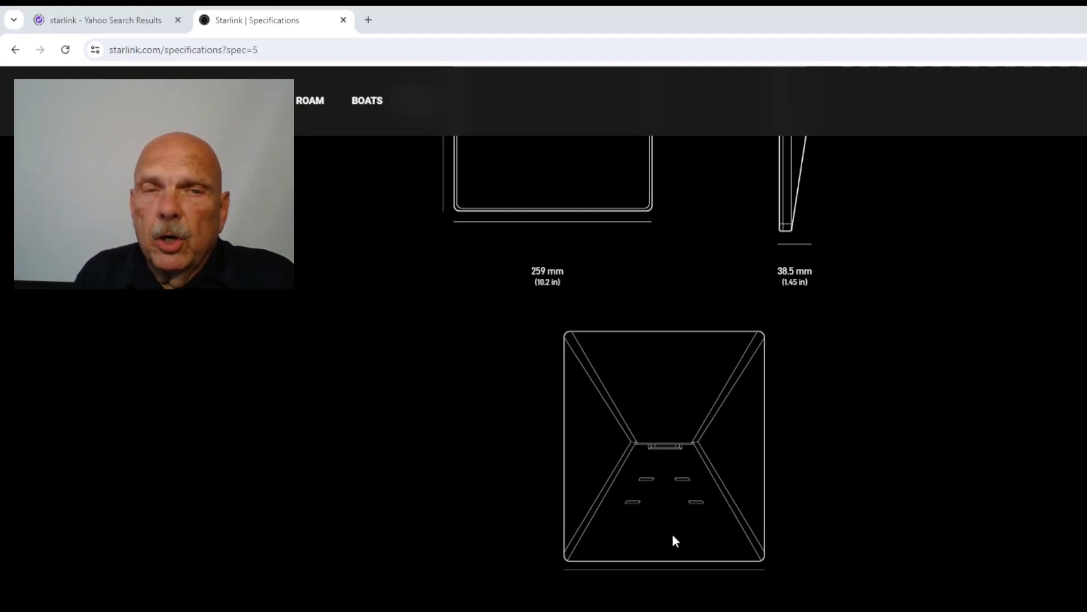
{"action": "mouse_move", "coordinate": [798, 520]}
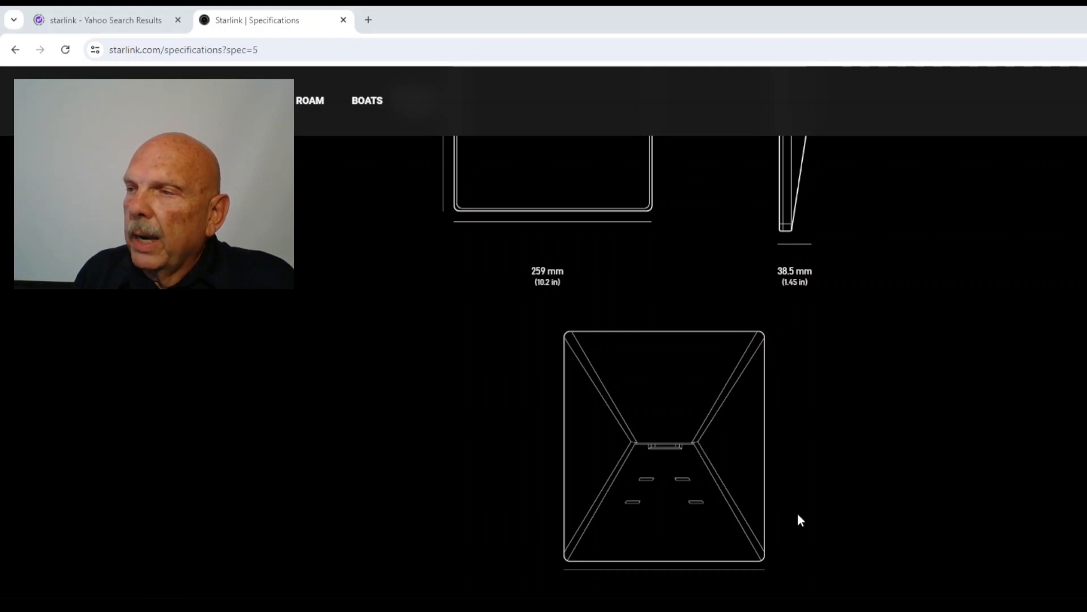
{"action": "scroll", "scroll_direction": "down", "scroll_amount": 3}
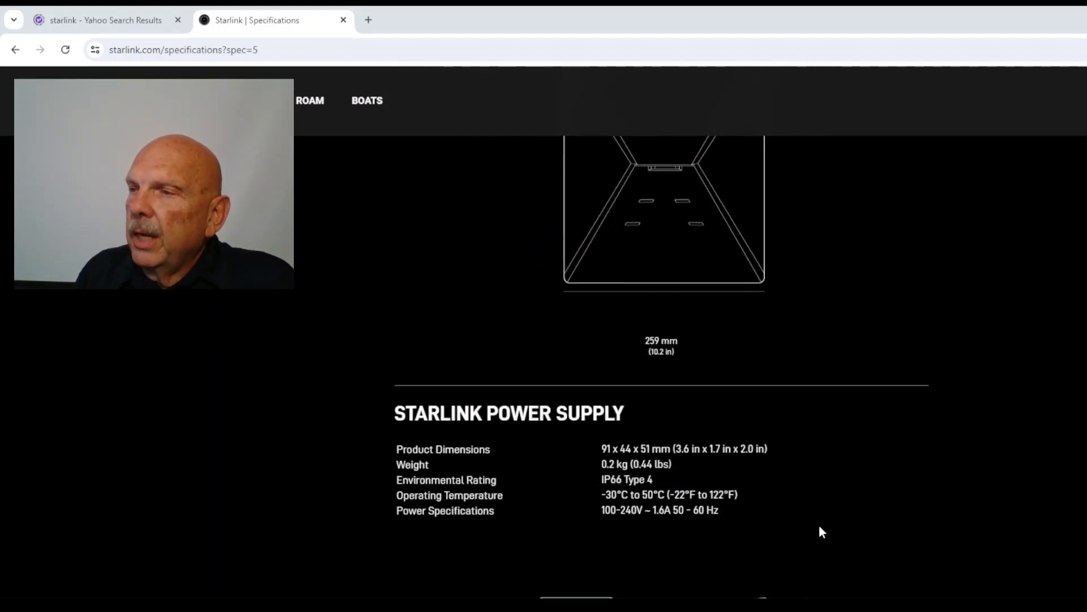
{"action": "mouse_move", "coordinate": [647, 538]}
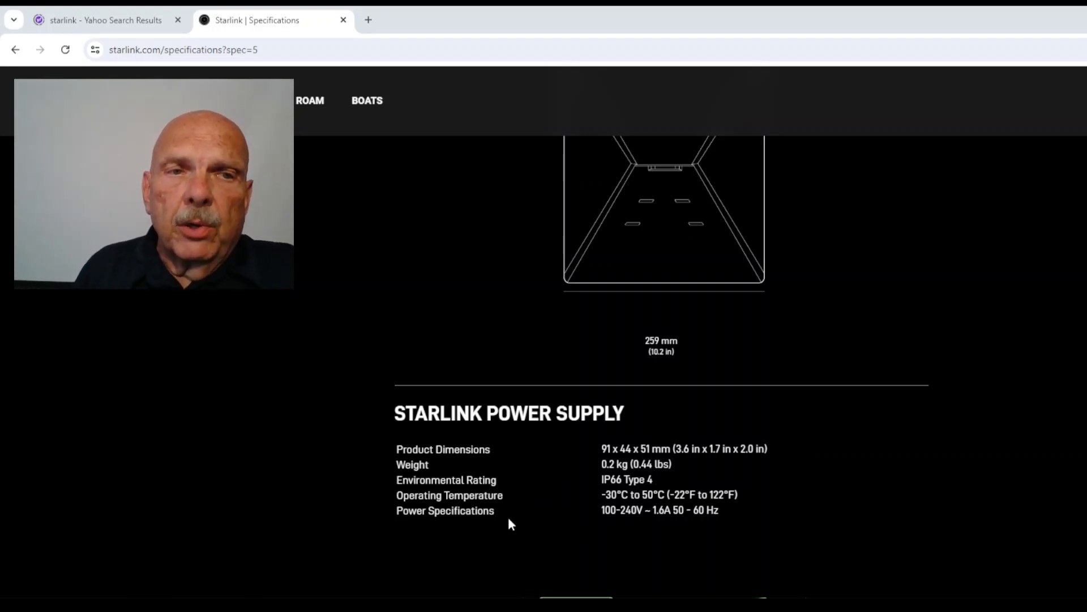
{"action": "mouse_move", "coordinate": [527, 537]}
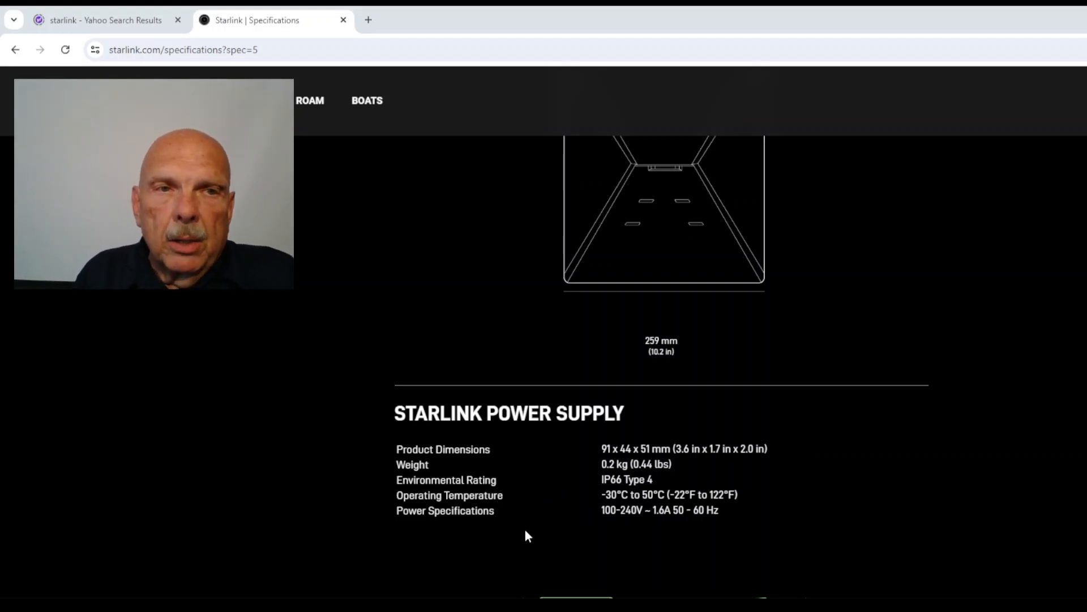
{"action": "mouse_move", "coordinate": [645, 530]}
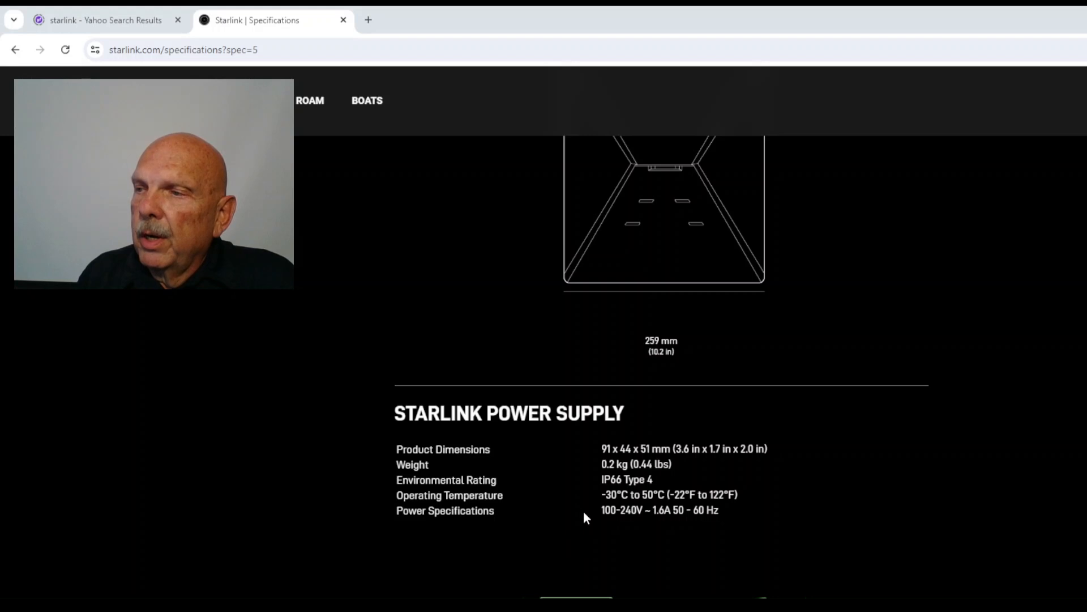
{"action": "mouse_move", "coordinate": [533, 523]}
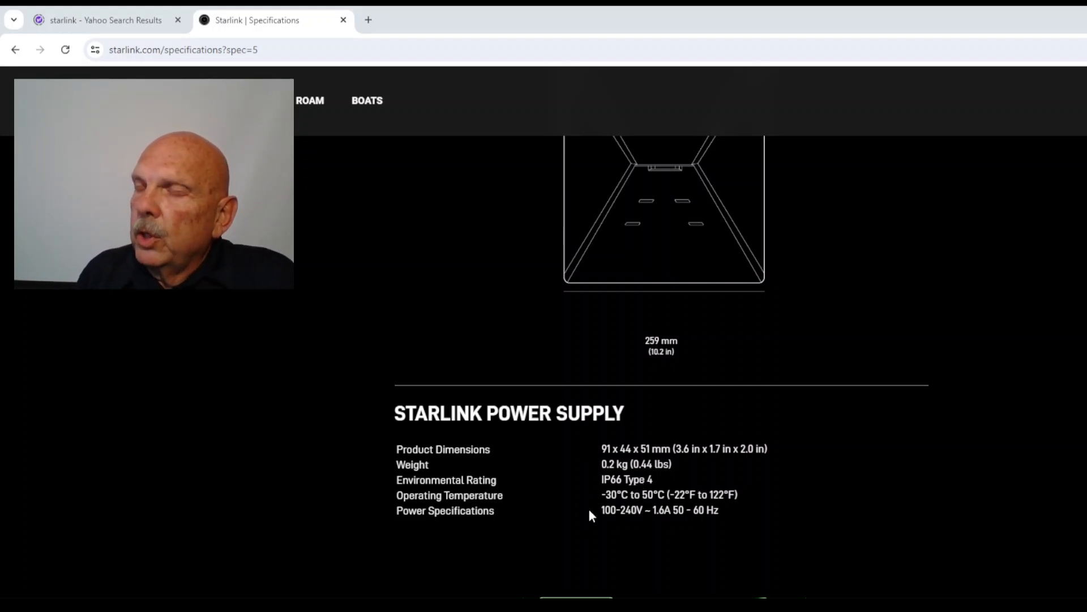
{"action": "scroll", "scroll_direction": "down", "scroll_amount": 3}
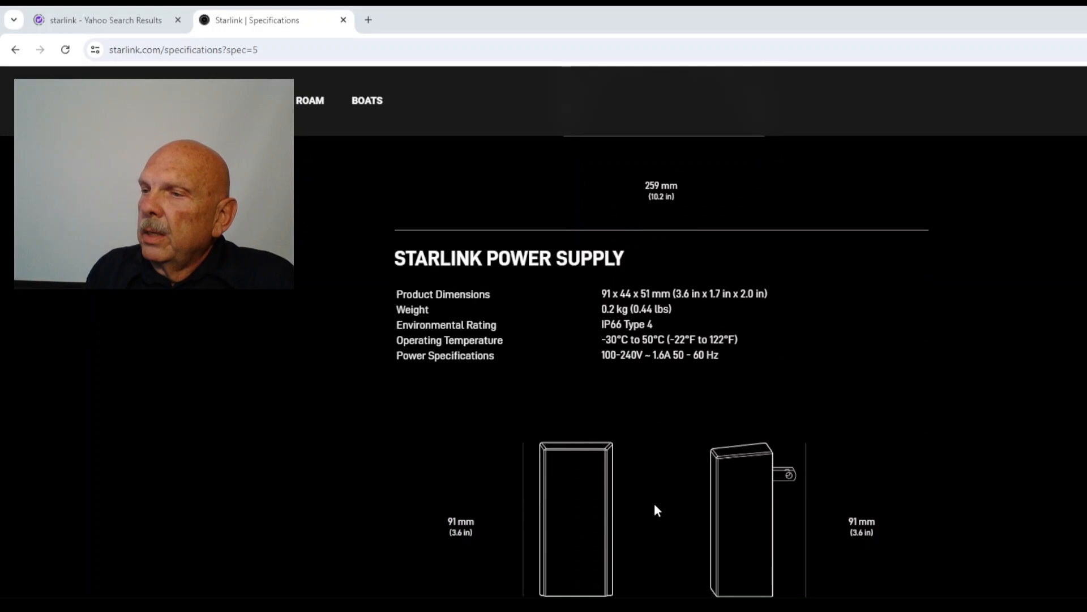
{"action": "scroll", "scroll_direction": "down", "scroll_amount": 3}
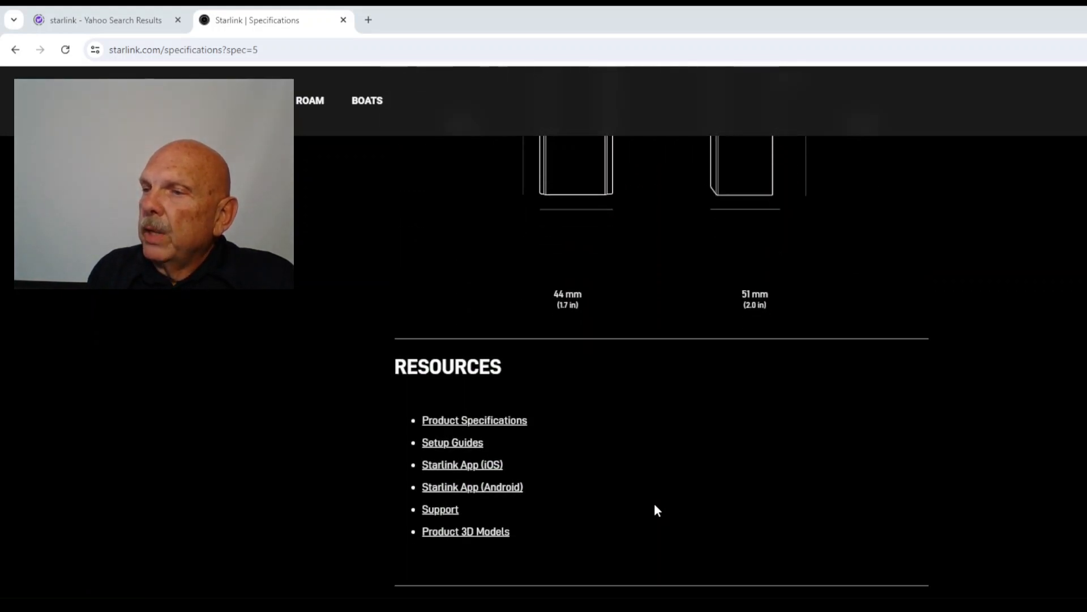
{"action": "mouse_move", "coordinate": [459, 493]}
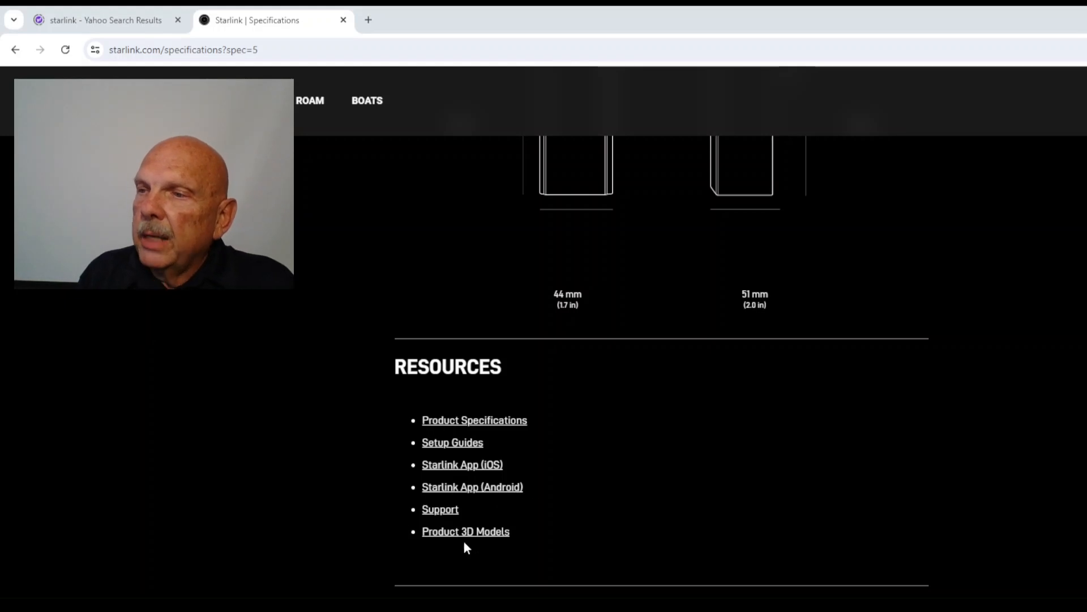
{"action": "mouse_move", "coordinate": [542, 548]}
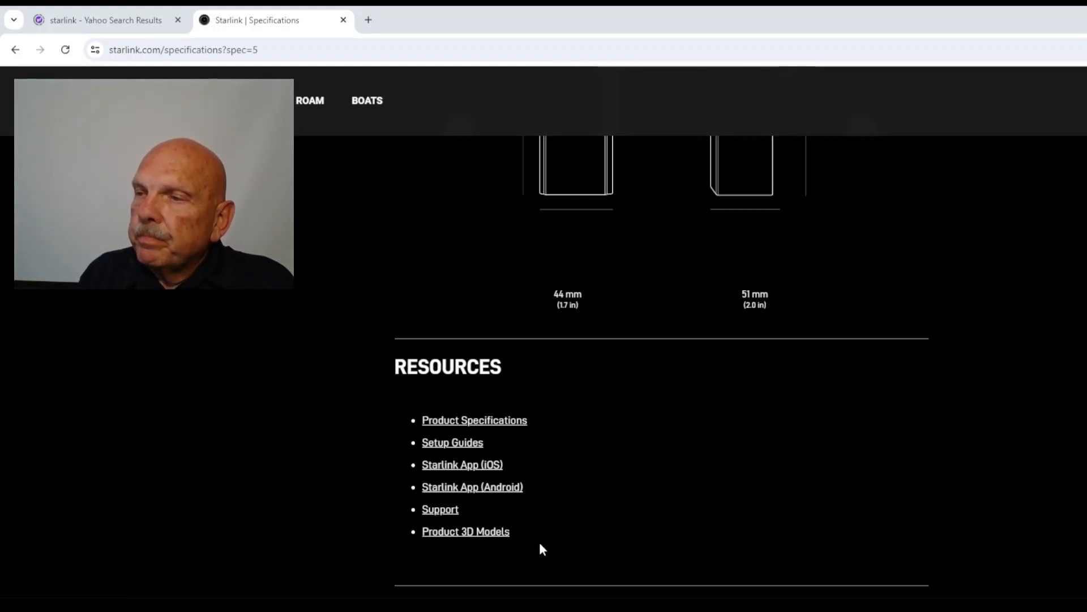
{"action": "mouse_move", "coordinate": [466, 429]}
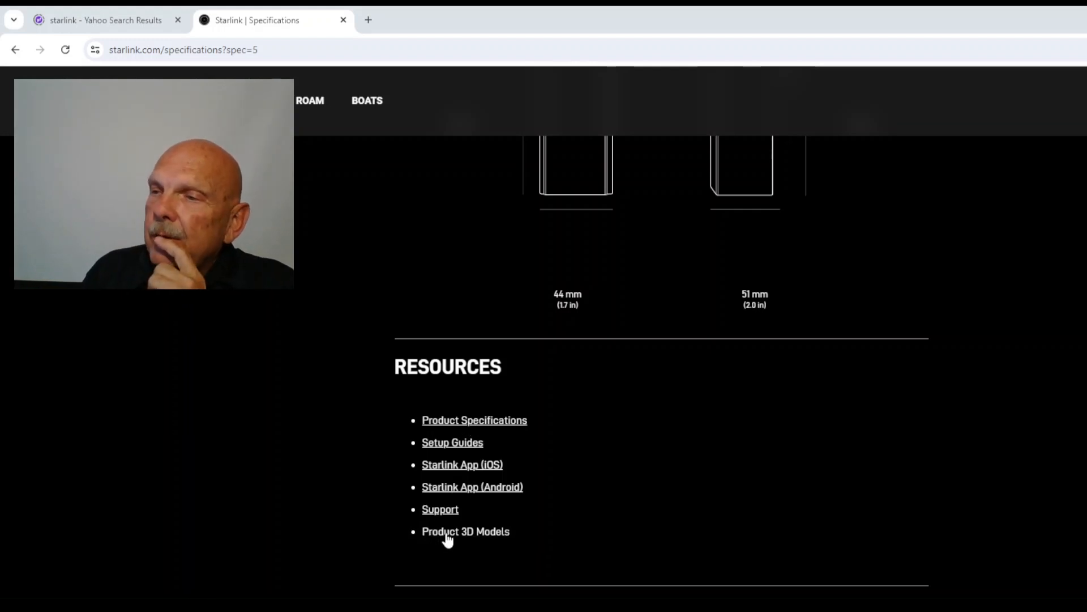
{"action": "mouse_move", "coordinate": [640, 485]}
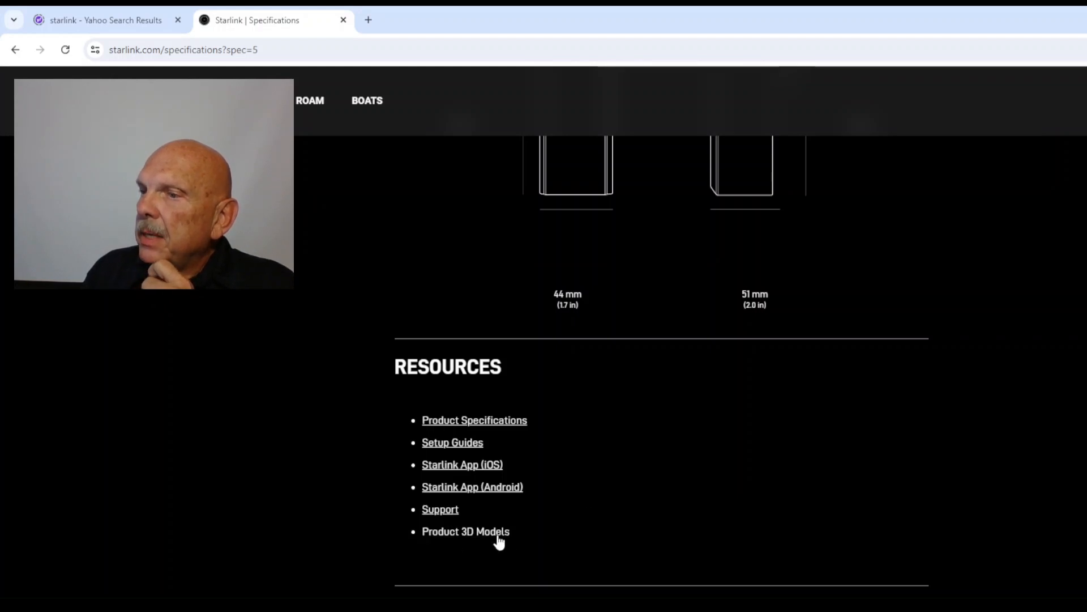
{"action": "scroll", "scroll_direction": "down", "scroll_amount": 3}
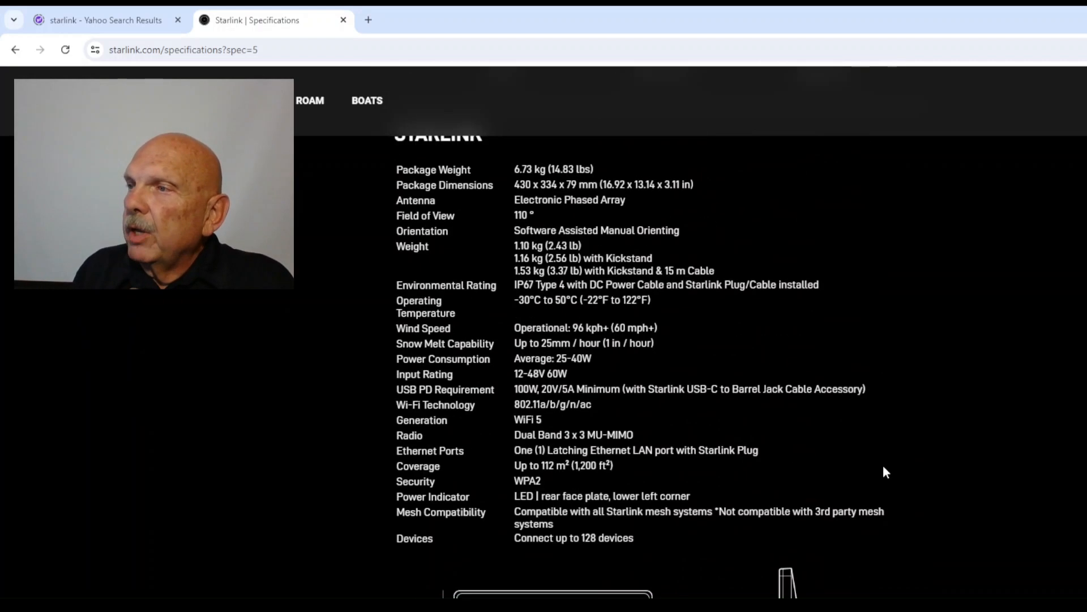
{"action": "scroll", "scroll_direction": "down", "scroll_amount": 3}
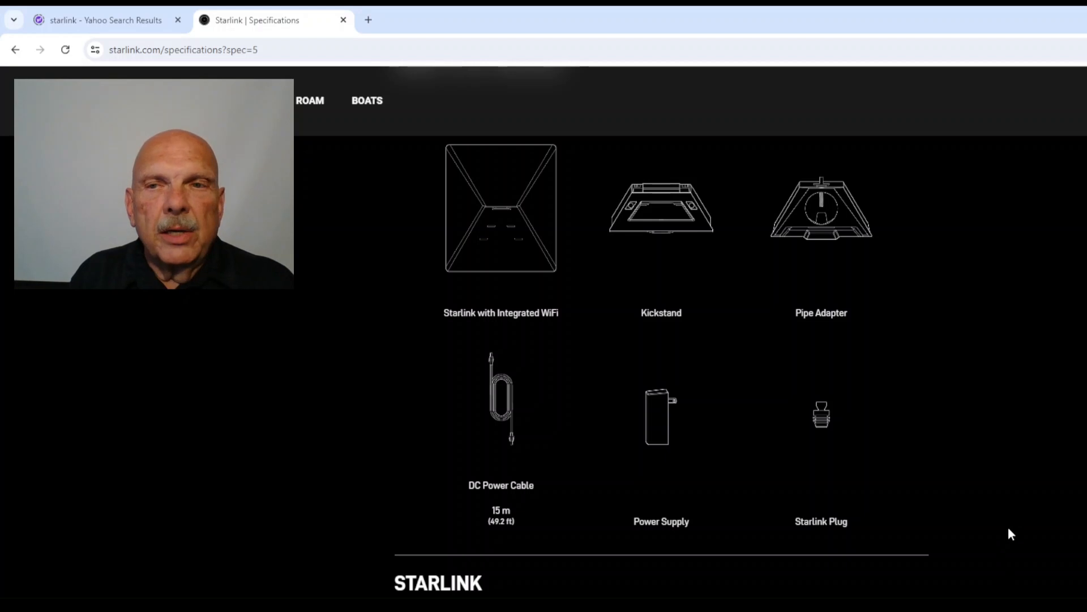
{"action": "mouse_move", "coordinate": [920, 331]}
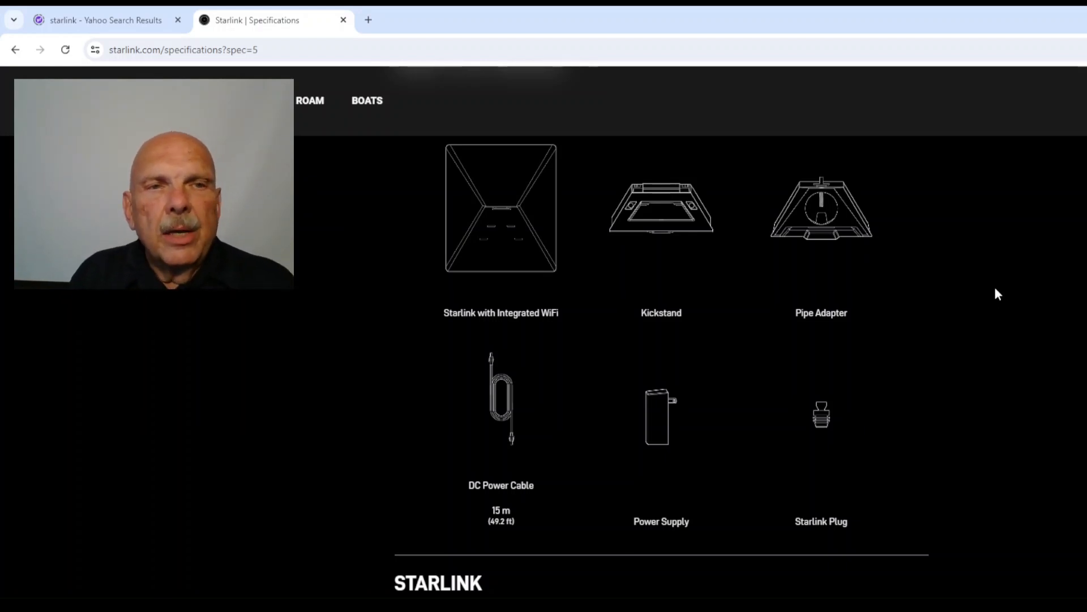
{"action": "mouse_move", "coordinate": [1004, 216]}
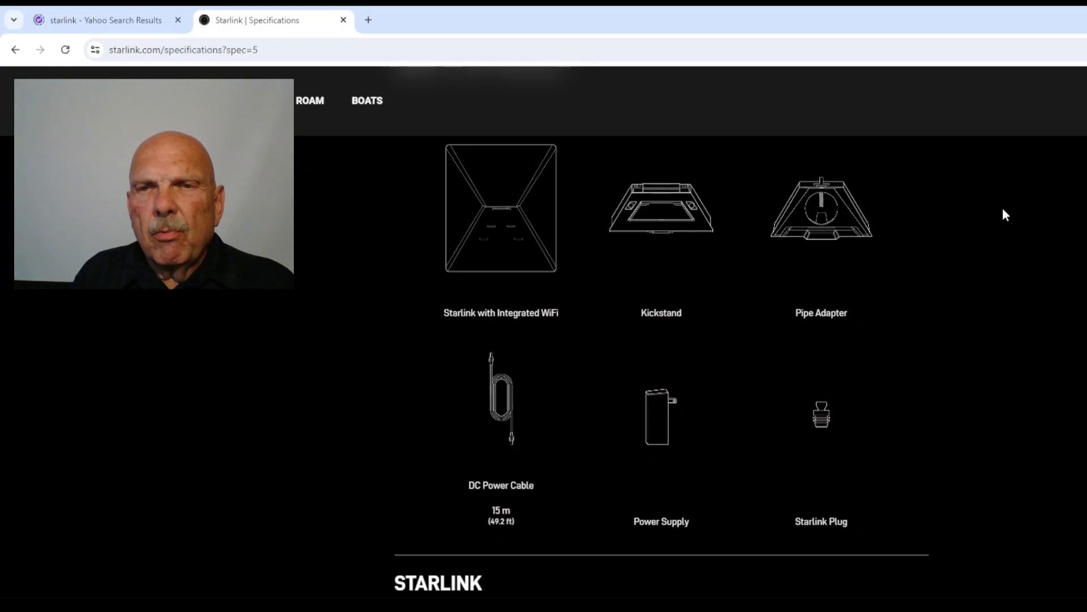
{"action": "mouse_move", "coordinate": [605, 488]}
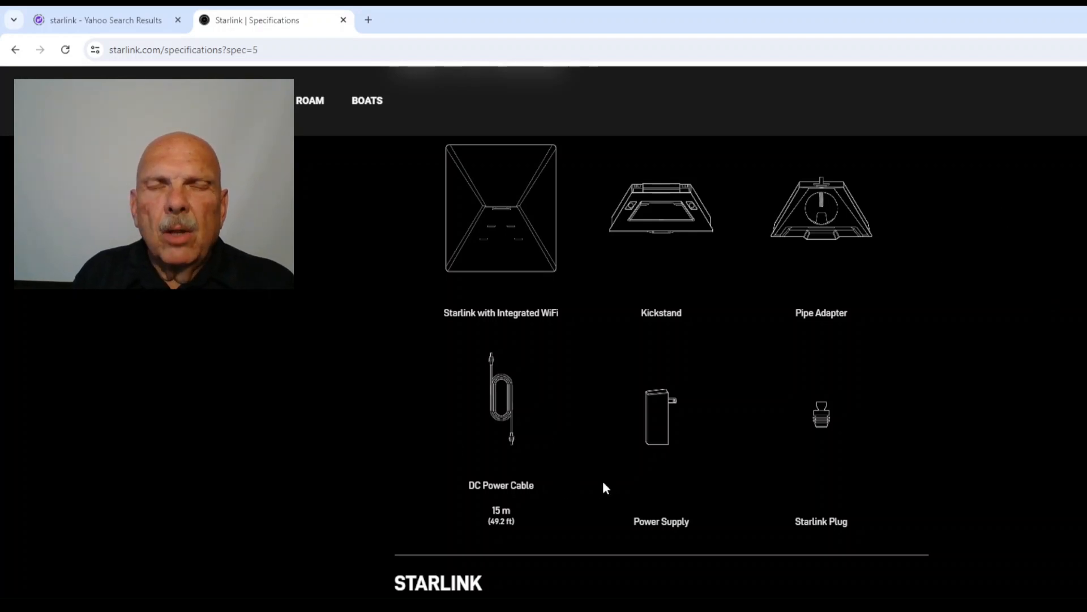
{"action": "mouse_move", "coordinate": [970, 356]}
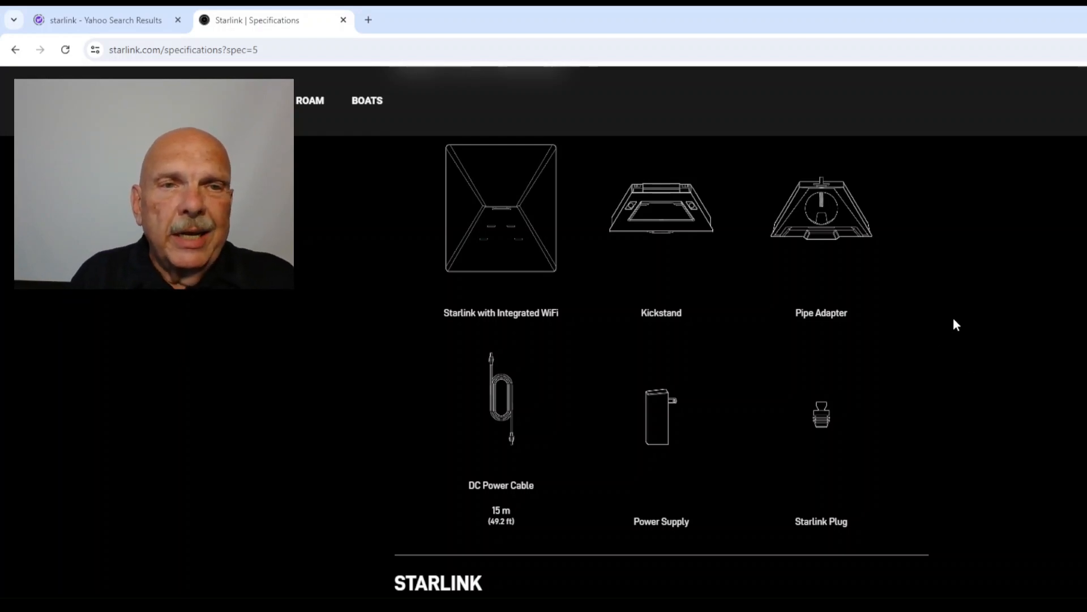
{"action": "mouse_move", "coordinate": [982, 281]}
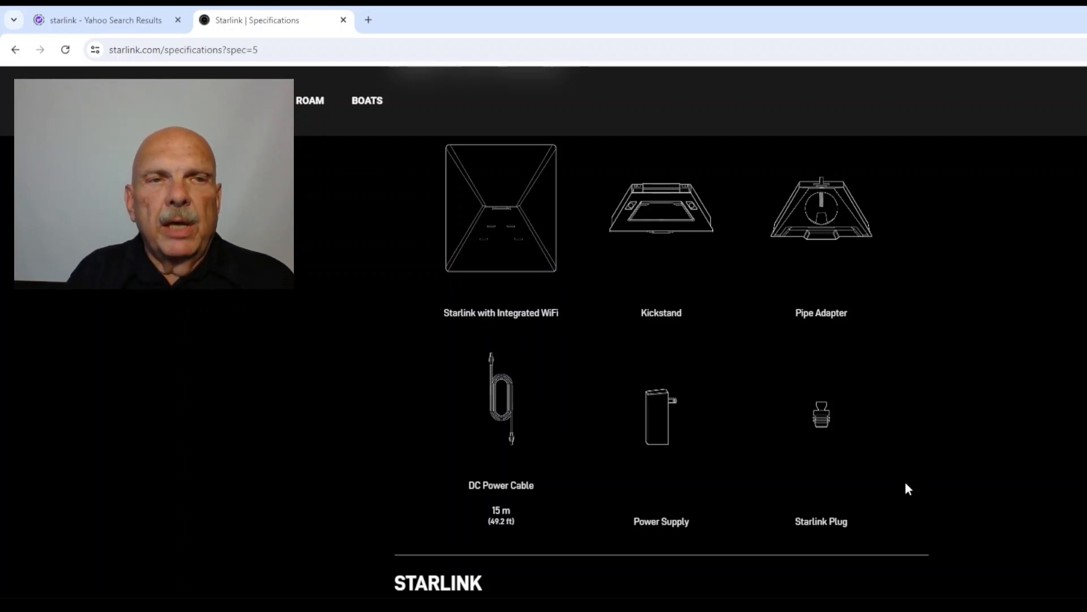
{"action": "mouse_move", "coordinate": [969, 398]}
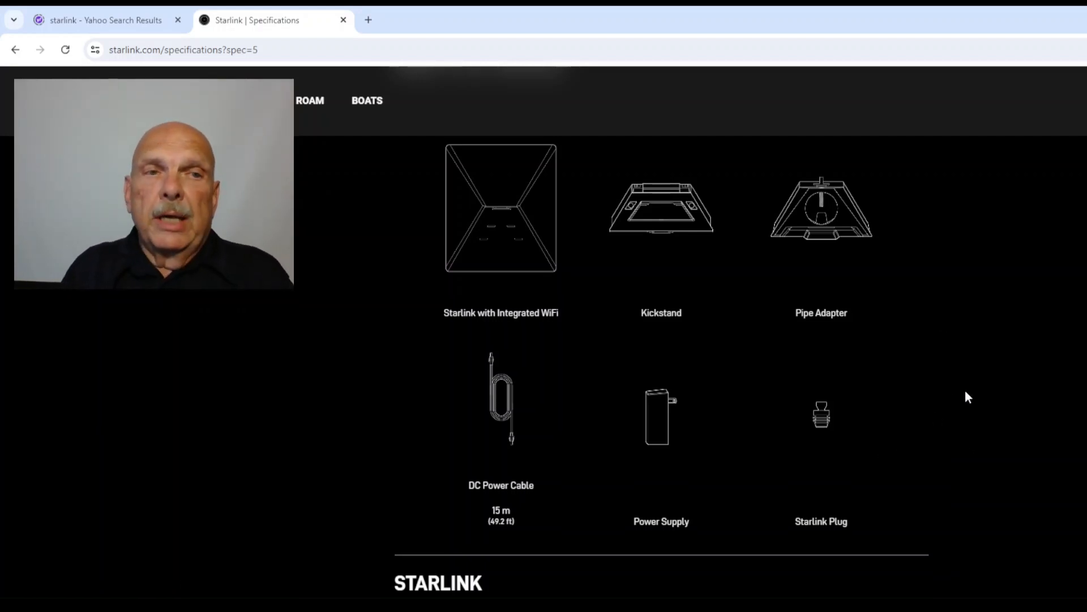